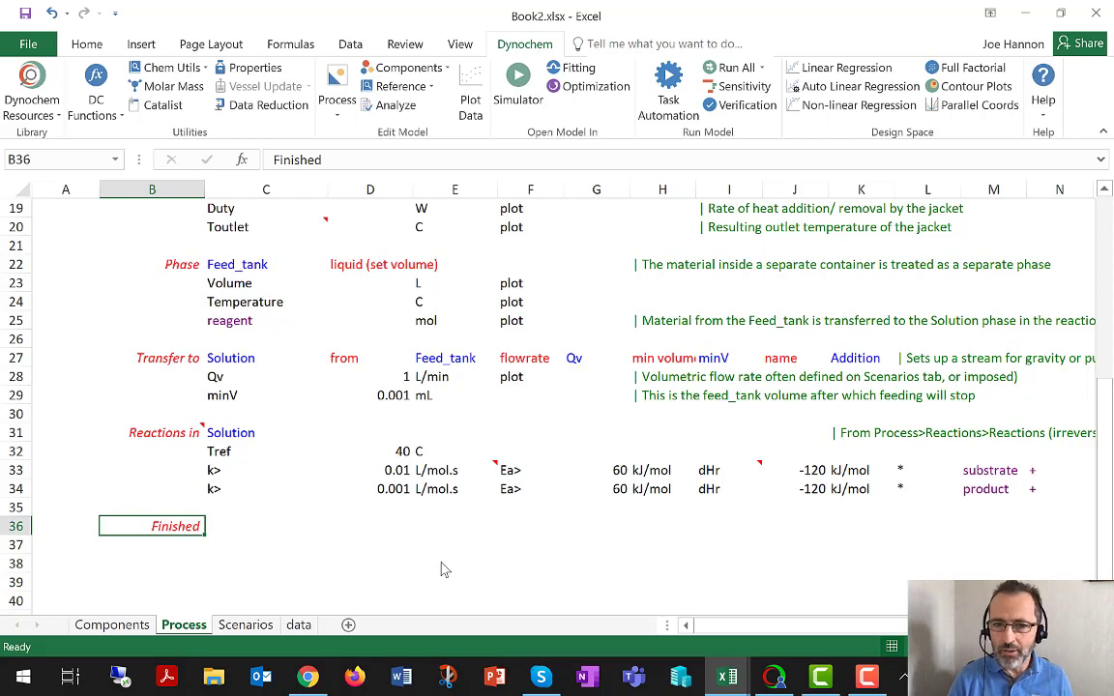
pyautogui.moveTo(433, 562)
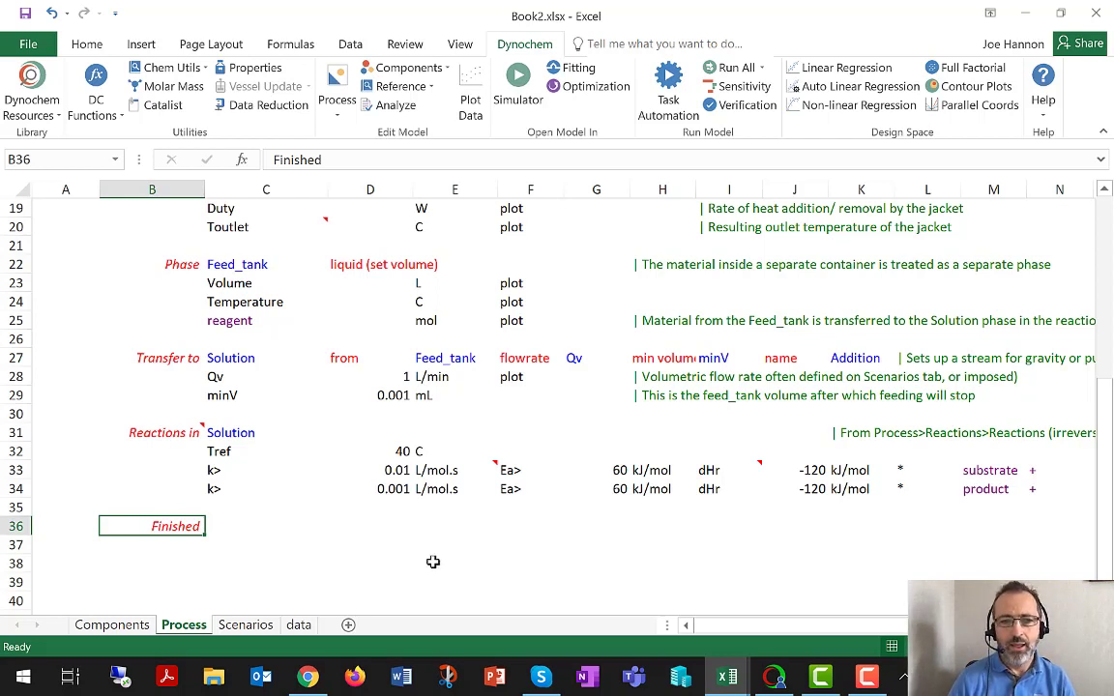
pyautogui.moveTo(249, 517)
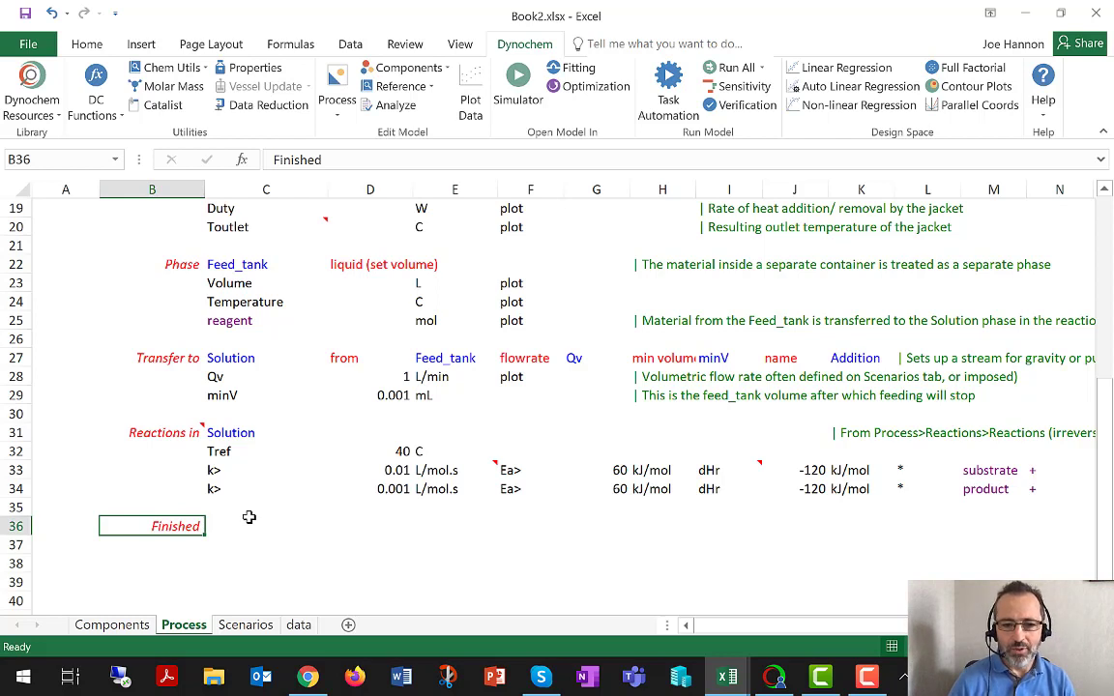
pyautogui.moveTo(316, 580)
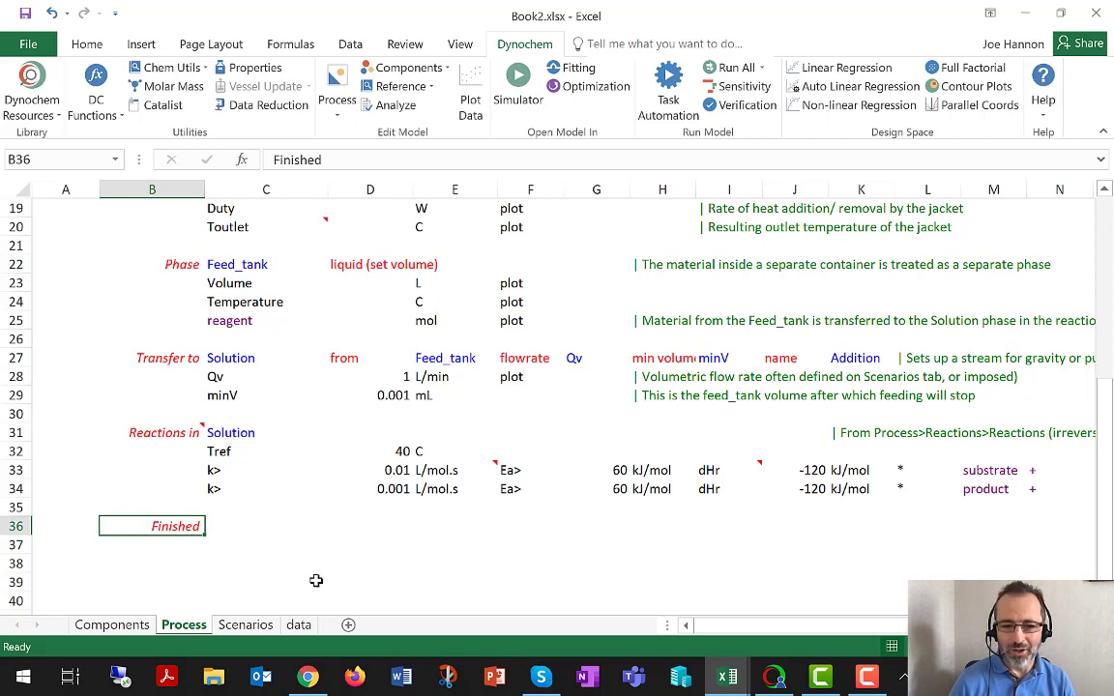
pyautogui.moveTo(308, 675)
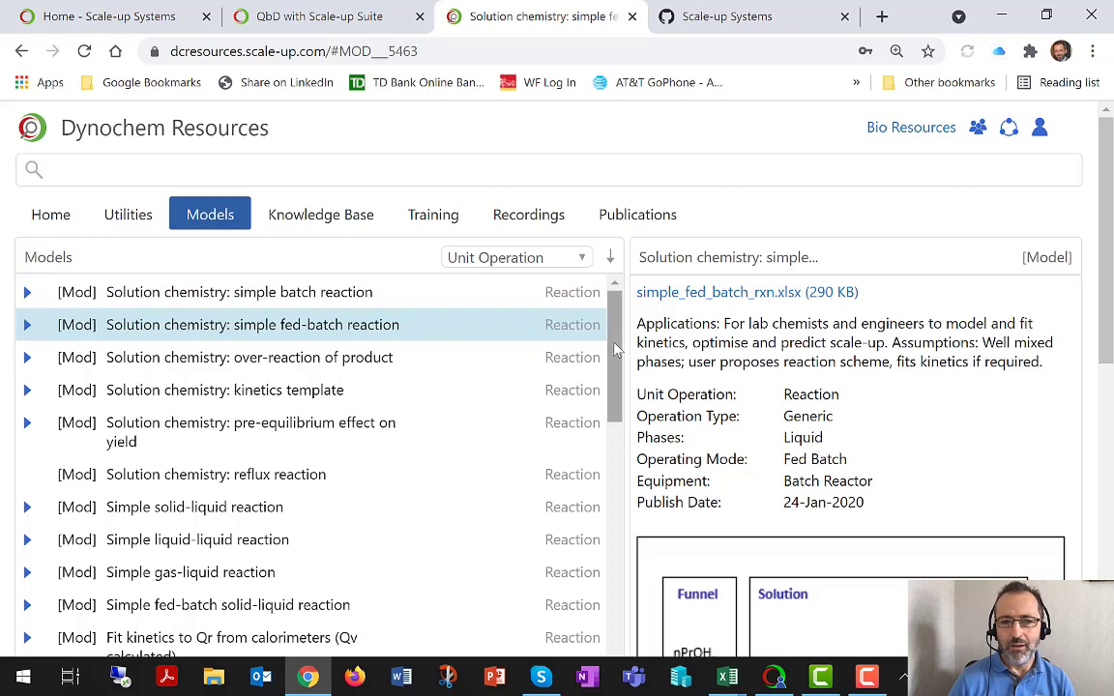
# Scroll through the fed-batch model's dosing schematic and substrate-to-product/impurity reaction scheme
pyautogui.scroll(-3)
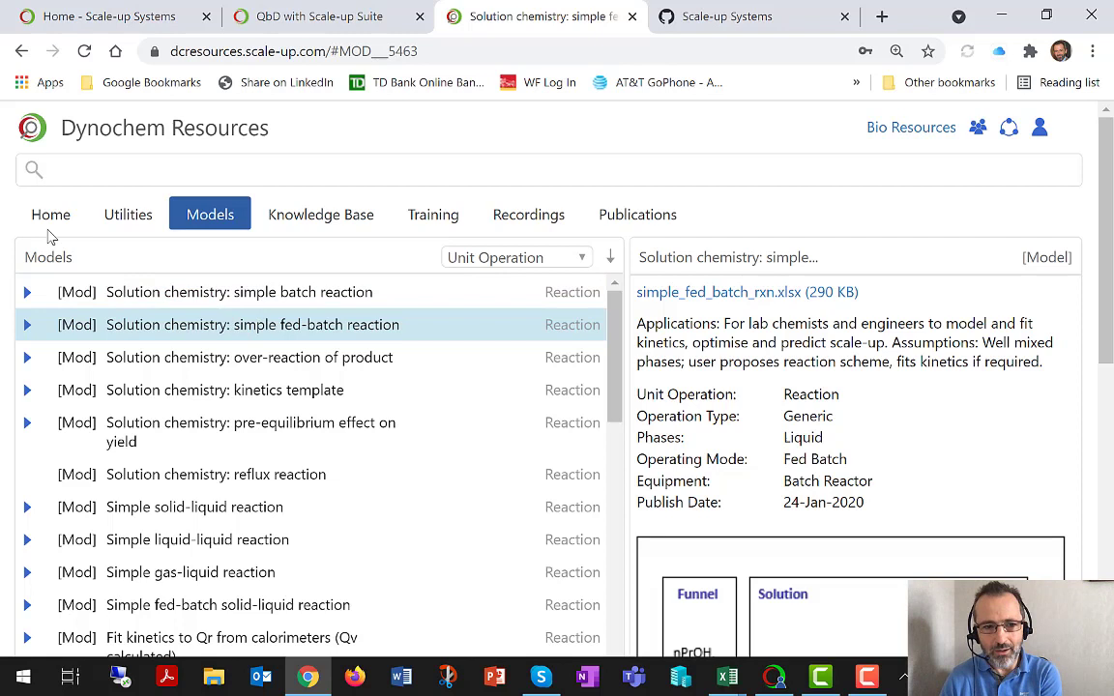
pyautogui.moveTo(198, 252)
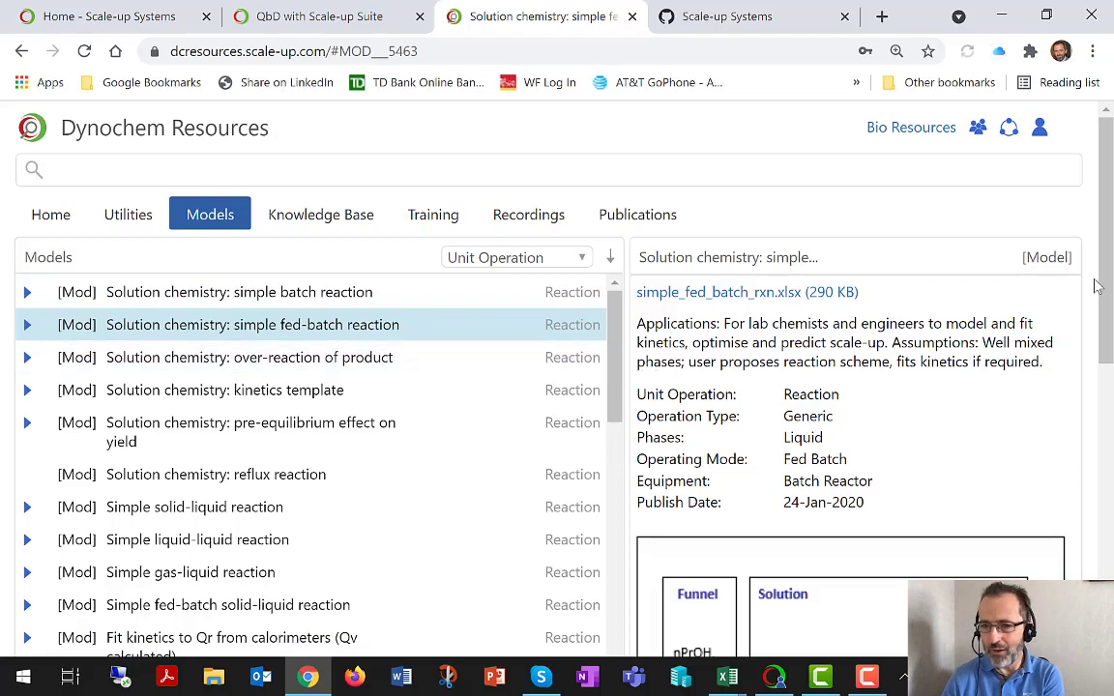
pyautogui.scroll(-3)
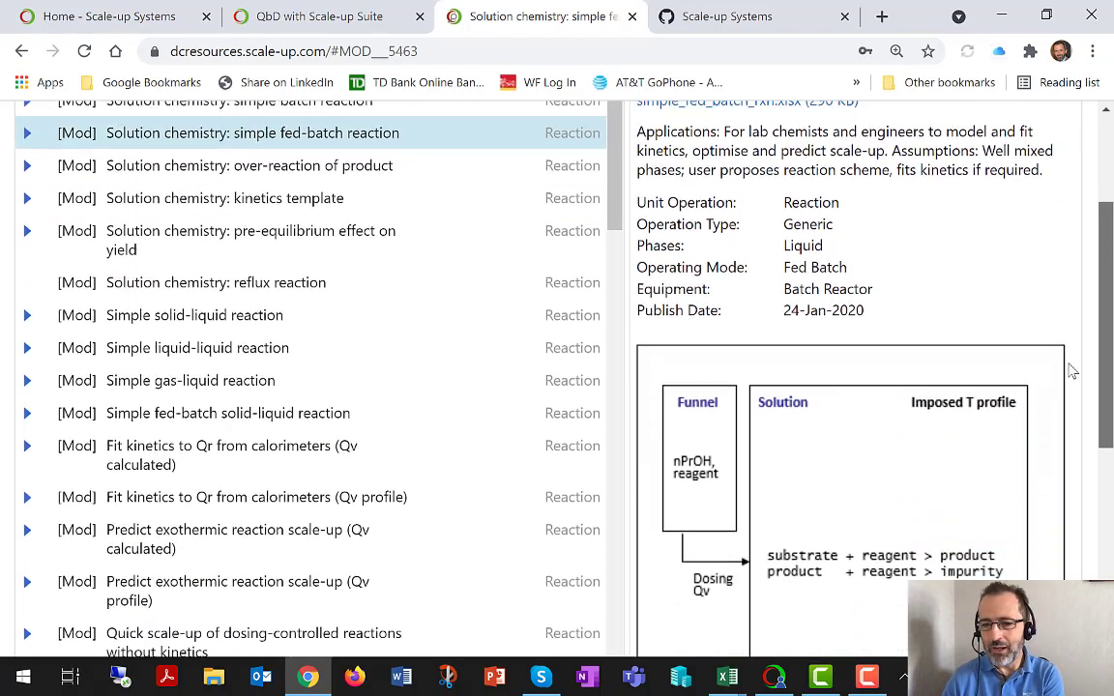
pyautogui.scroll(-3)
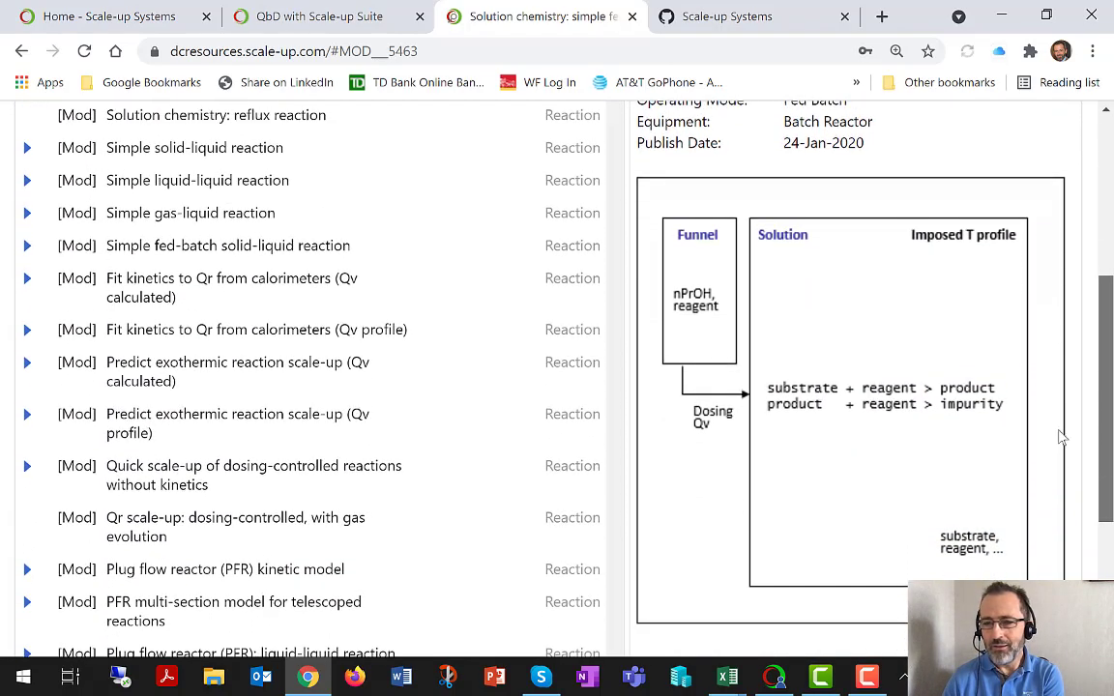
pyautogui.scroll(3)
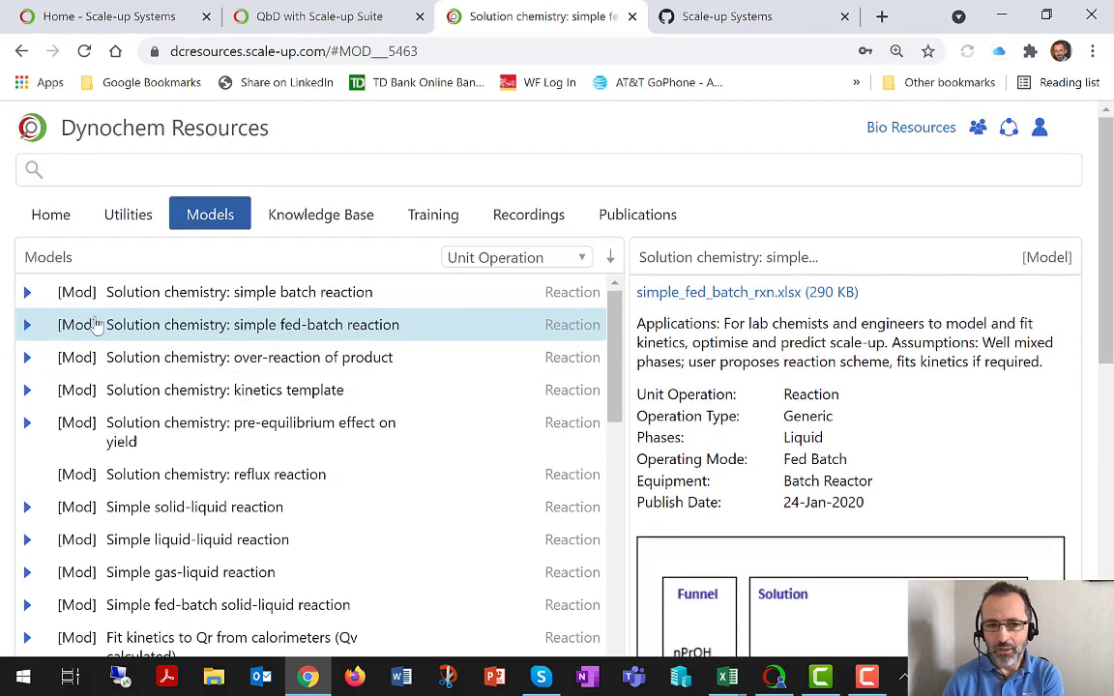
pyautogui.moveTo(169, 332)
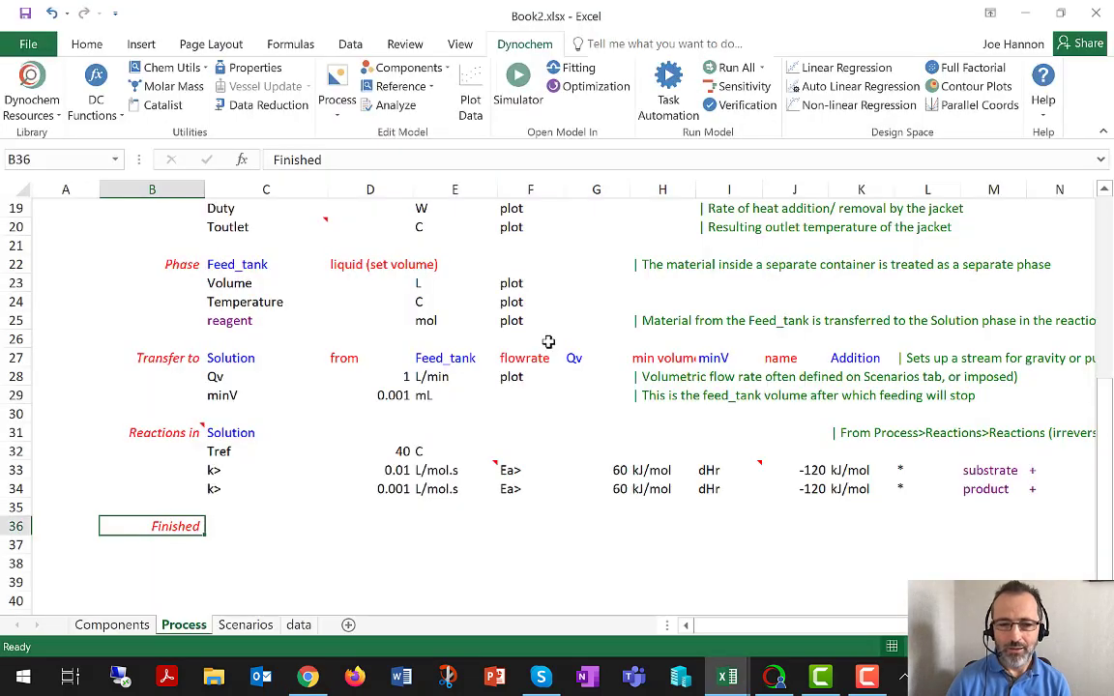
pyautogui.moveTo(292, 500)
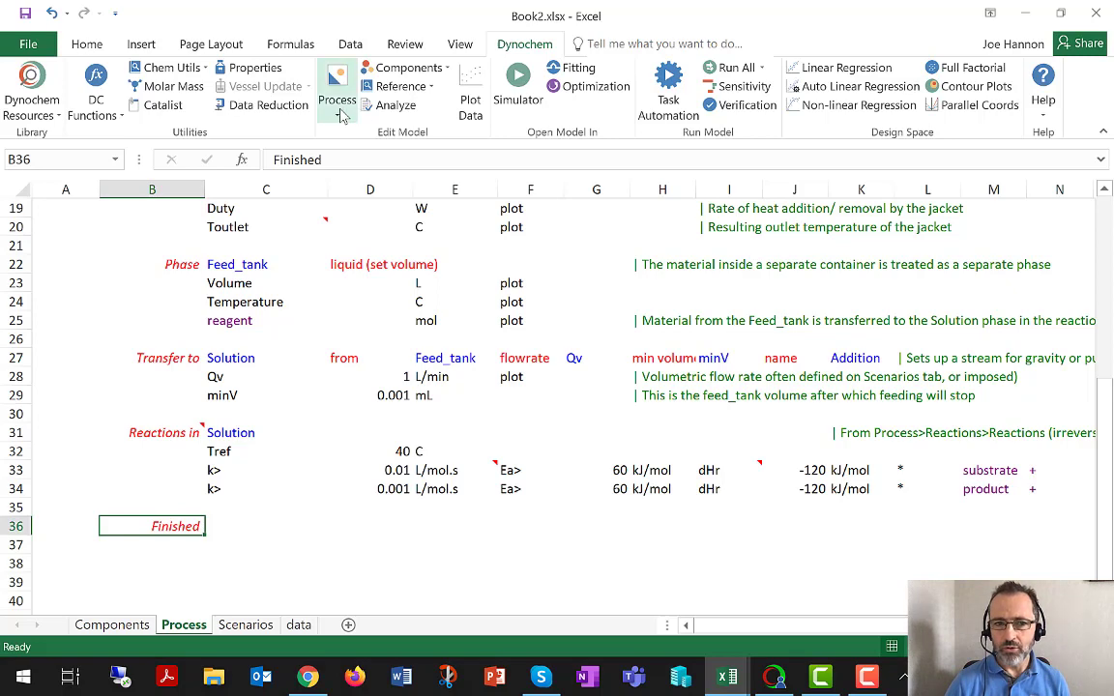
# Open the Dynochem Process menu listing model building blocks
pyautogui.click(337, 87)
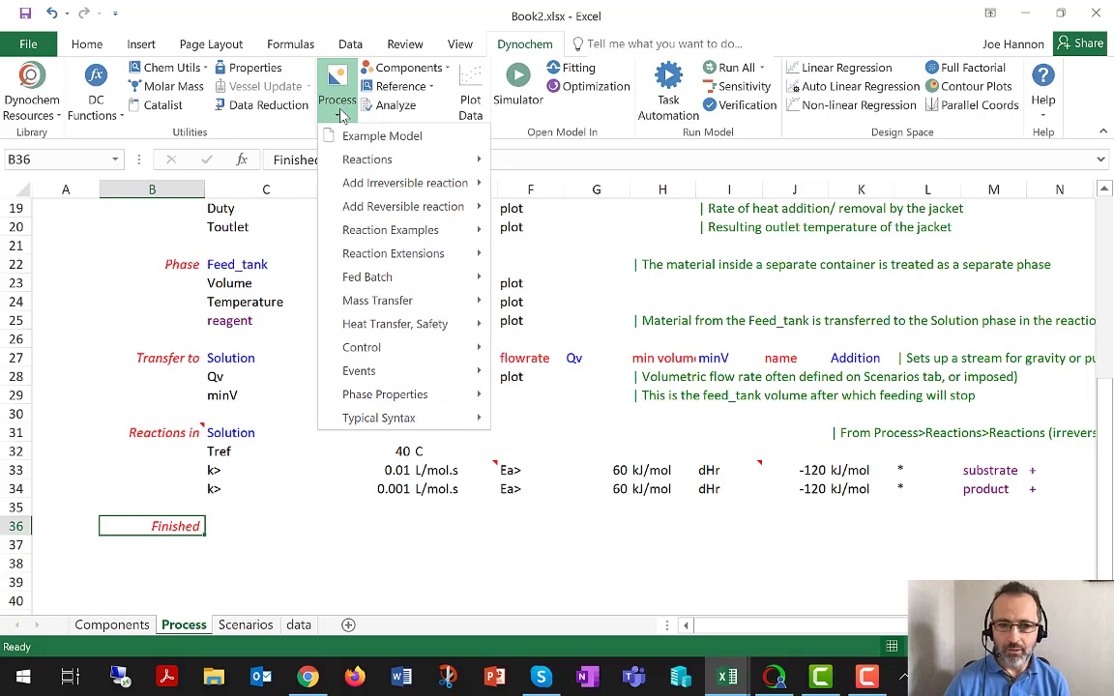
pyautogui.moveTo(382, 135)
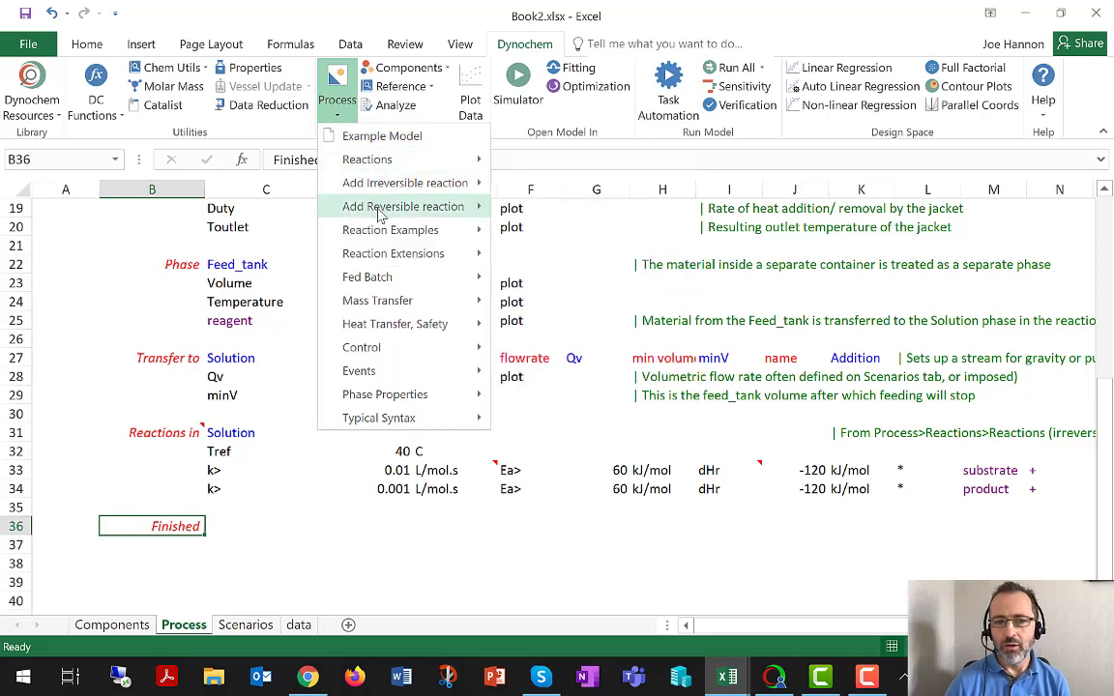
pyautogui.moveTo(393, 254)
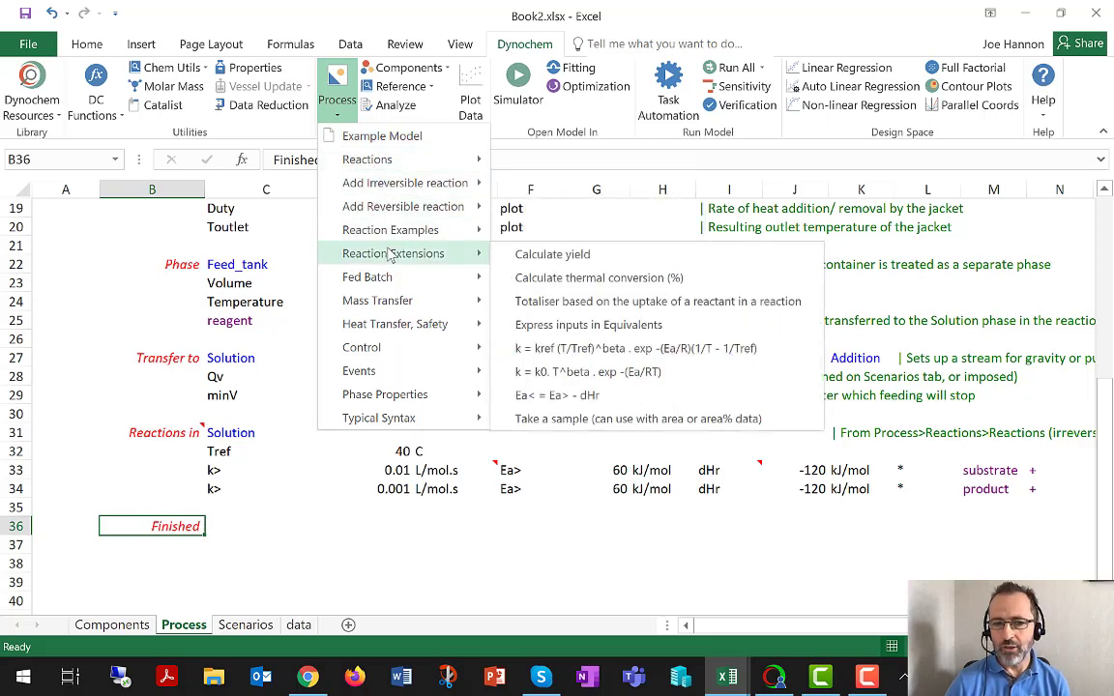
pyautogui.moveTo(552, 253)
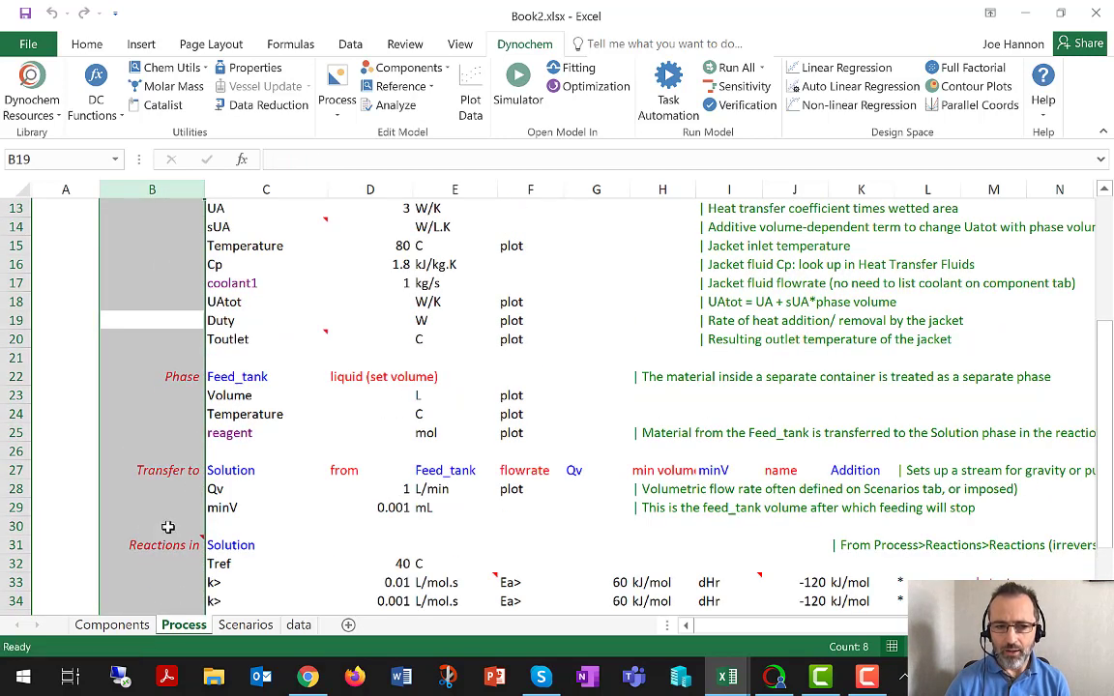
pyautogui.scroll(-3)
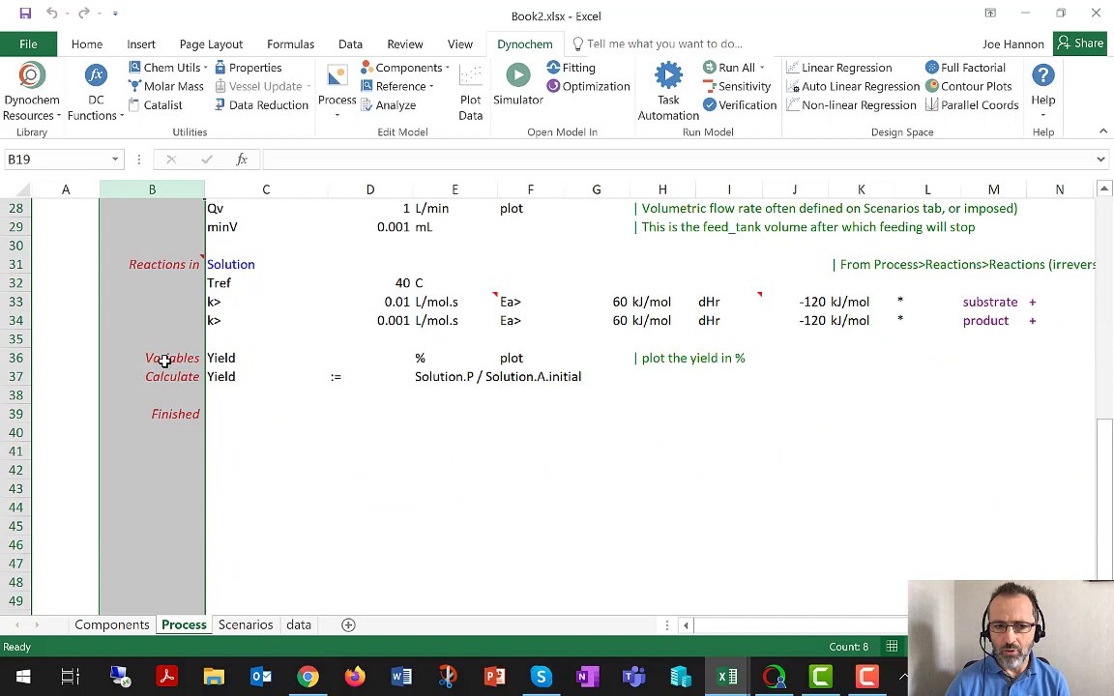
pyautogui.click(172, 358)
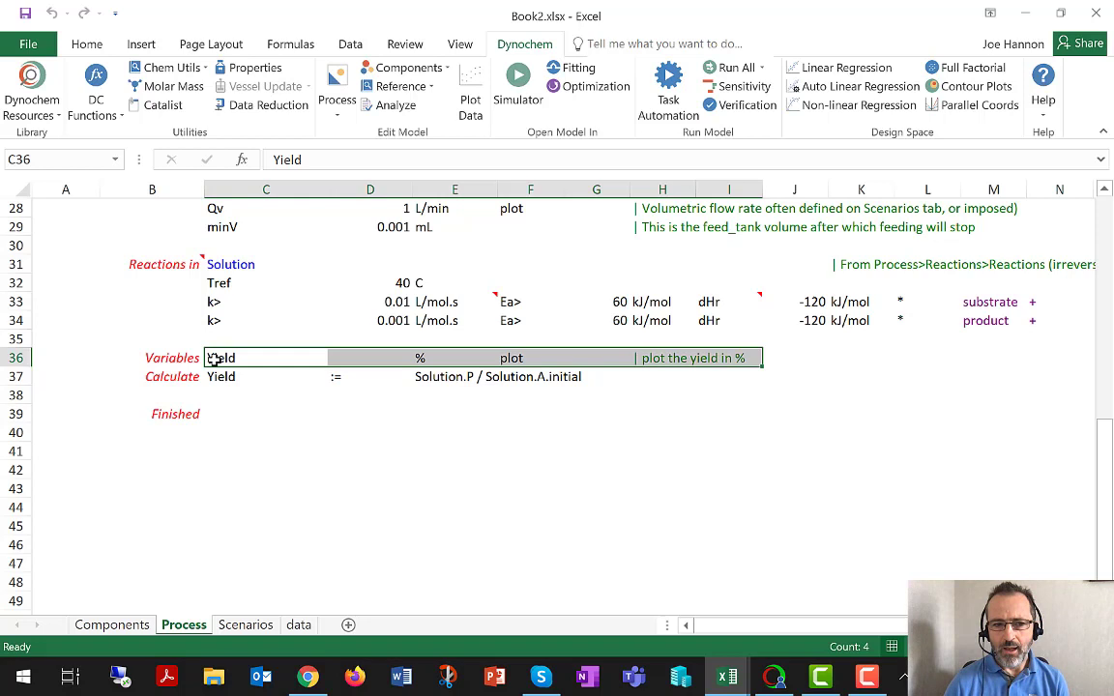
pyautogui.click(152, 358)
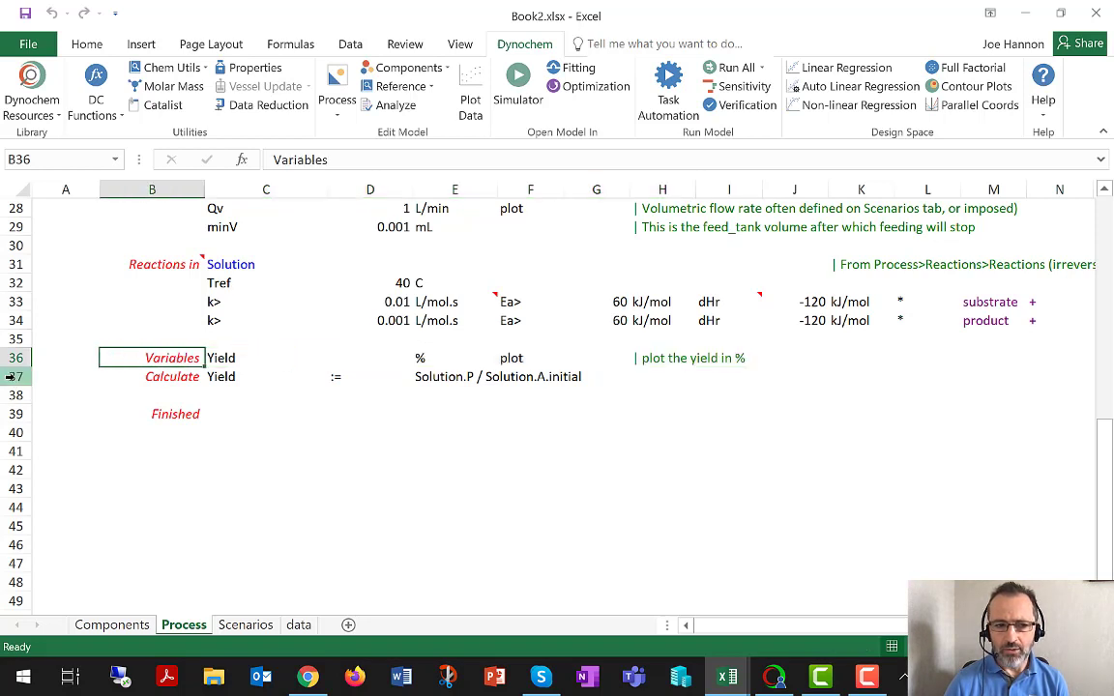
pyautogui.click(15, 376)
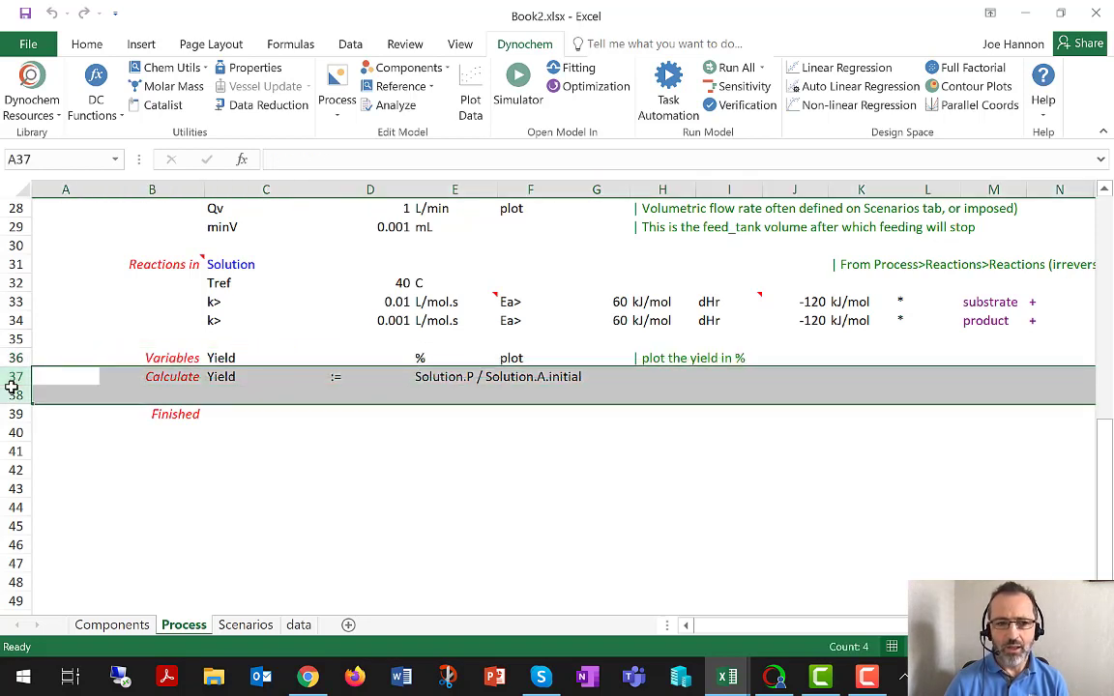
pyautogui.rightClick(12, 386)
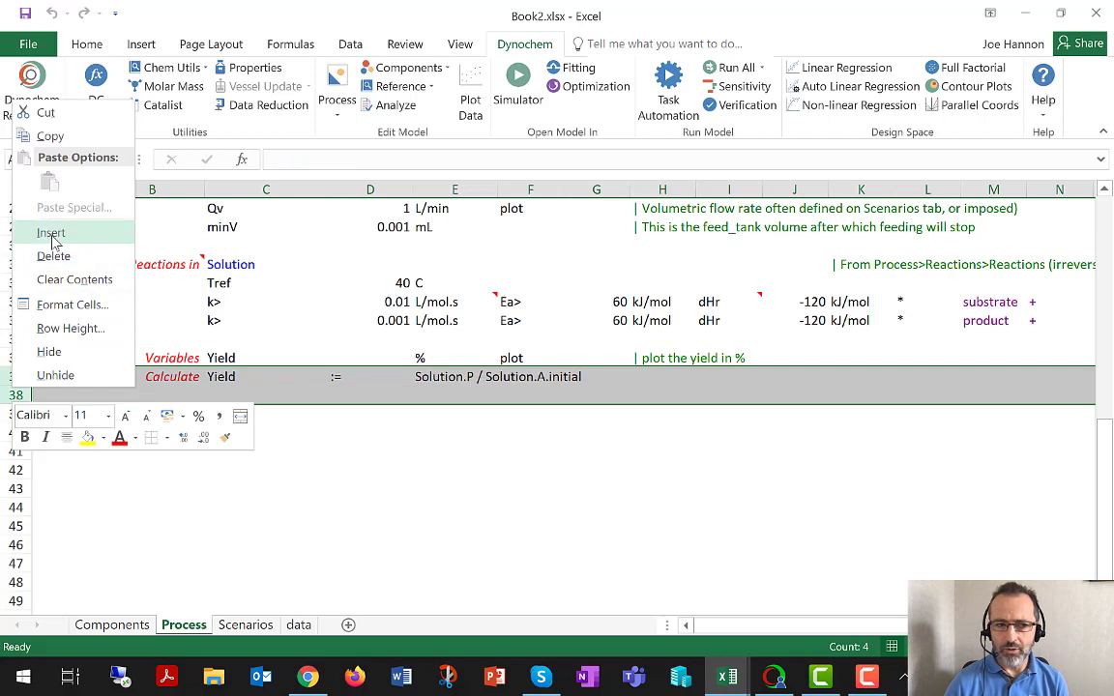
pyautogui.click(50, 232)
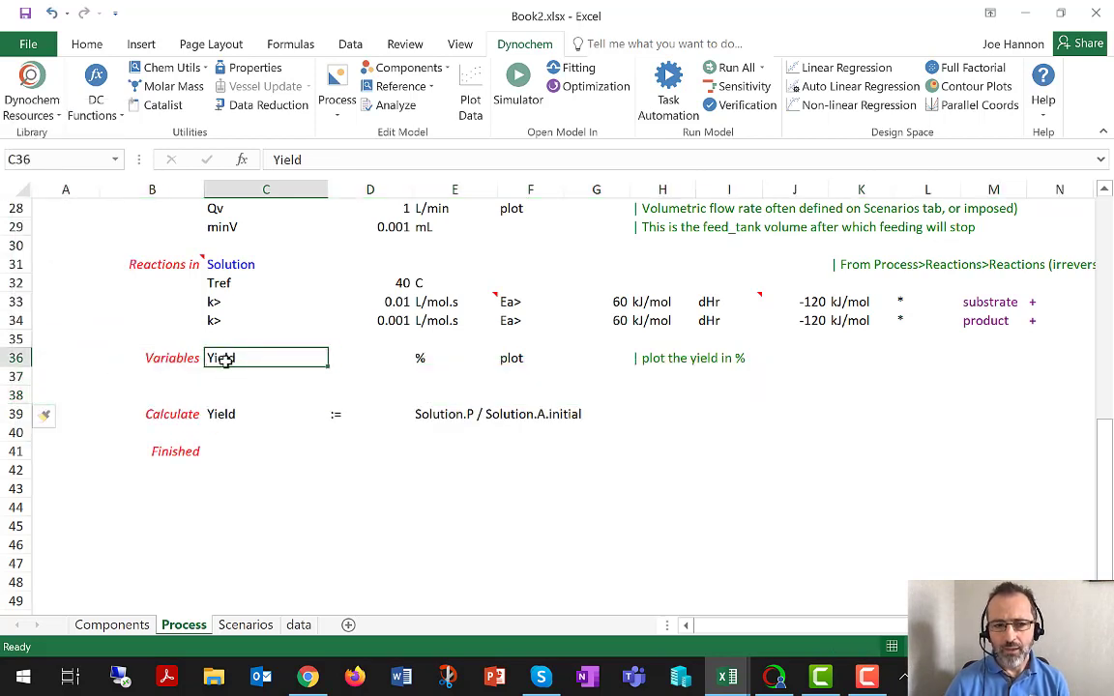
pyautogui.moveTo(299, 387)
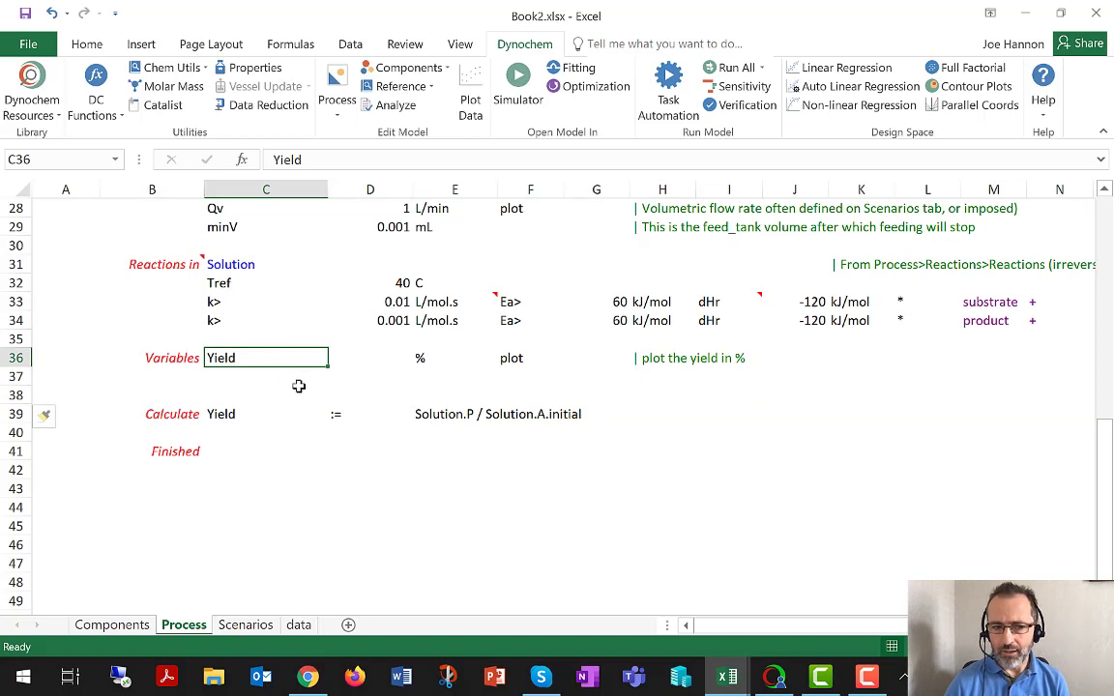
pyautogui.moveTo(359, 361)
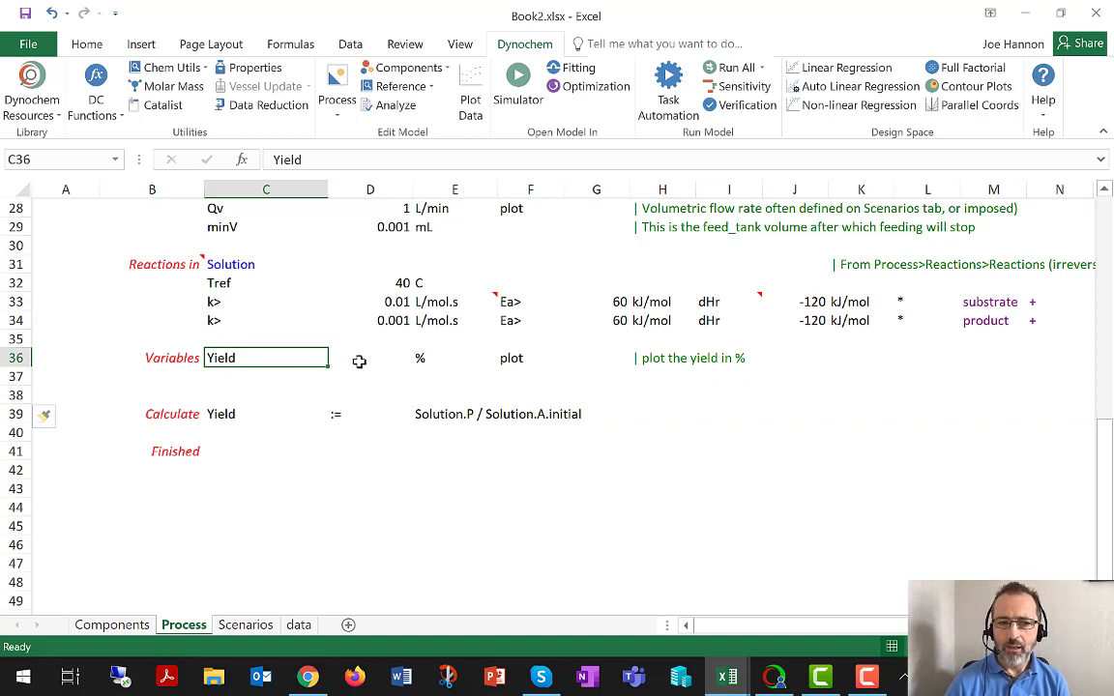
pyautogui.click(369, 358)
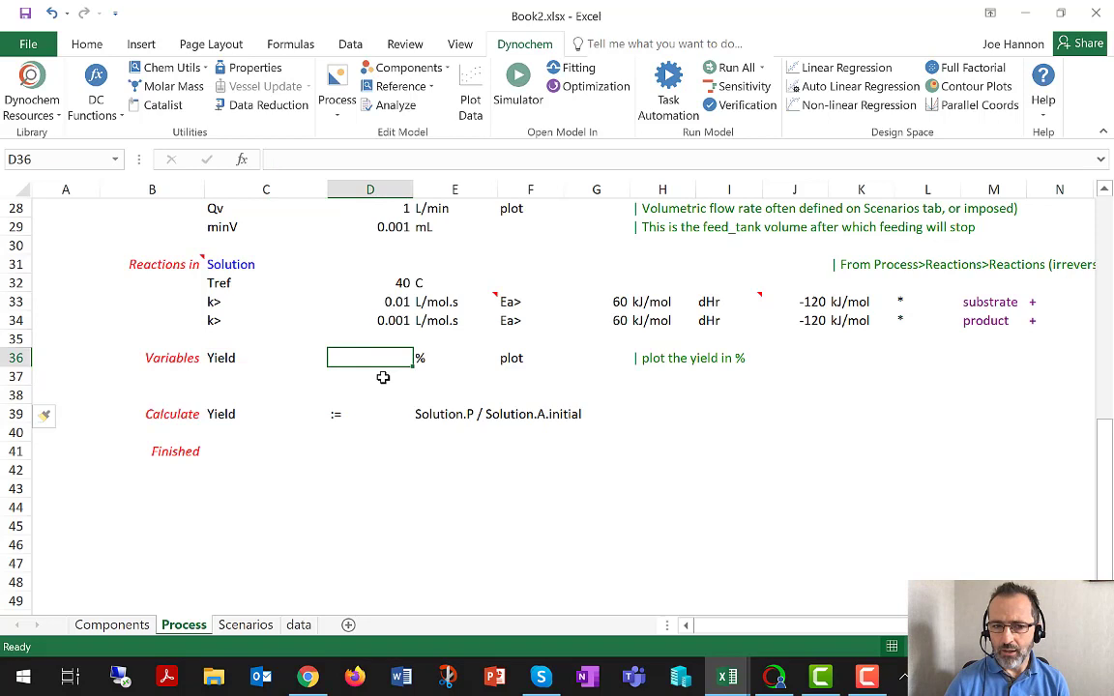
pyautogui.click(369, 301)
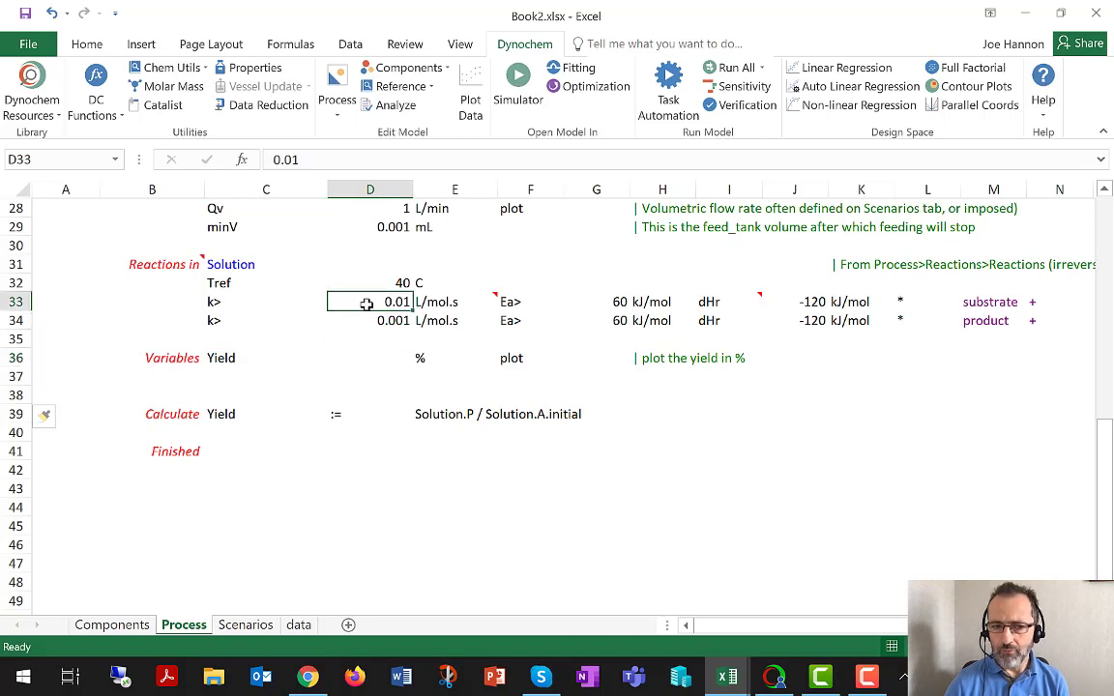
pyautogui.click(370, 358)
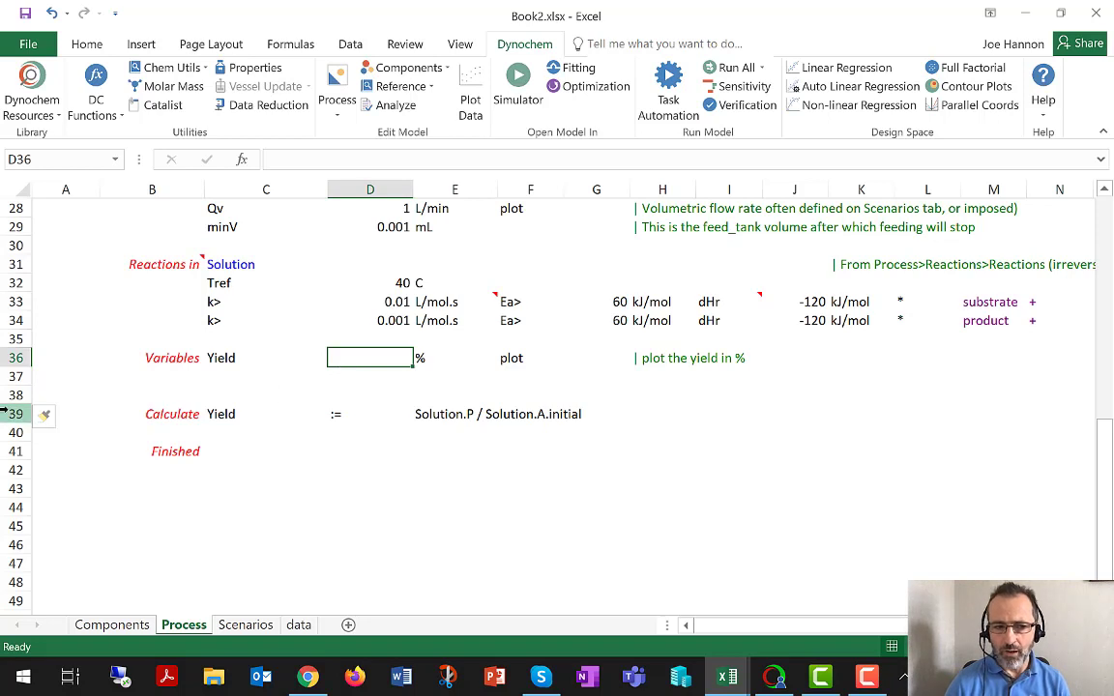
pyautogui.click(66, 414)
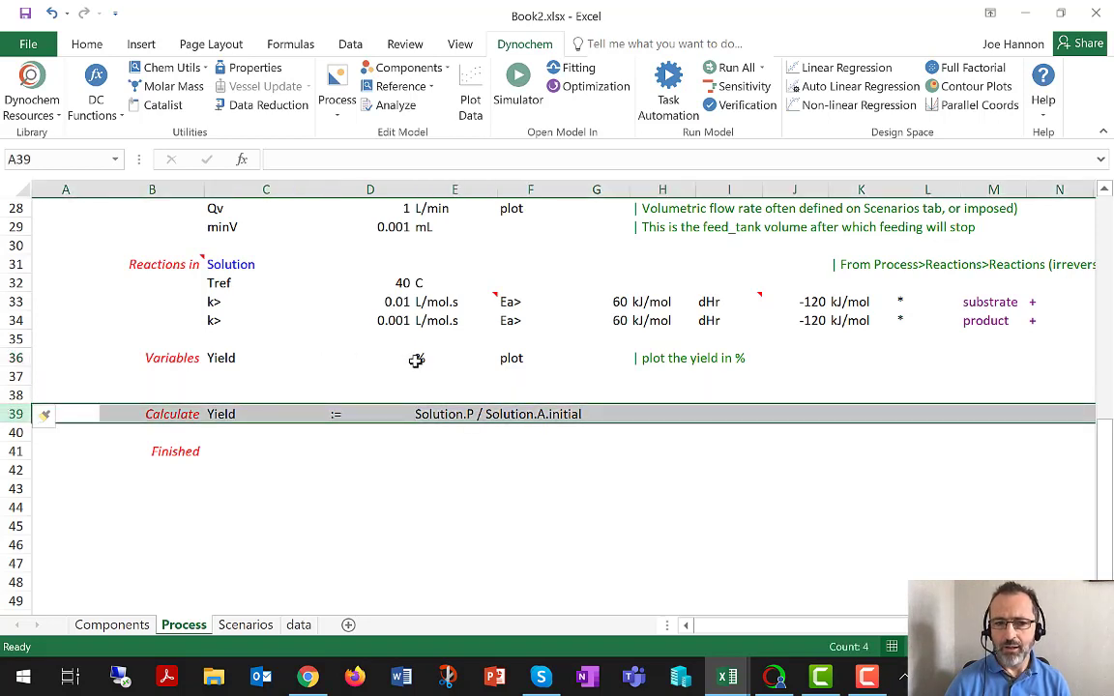
# Review the Yield variable's % unit, plot setting, and the row 39 Calculate keyword
pyautogui.click(454, 357)
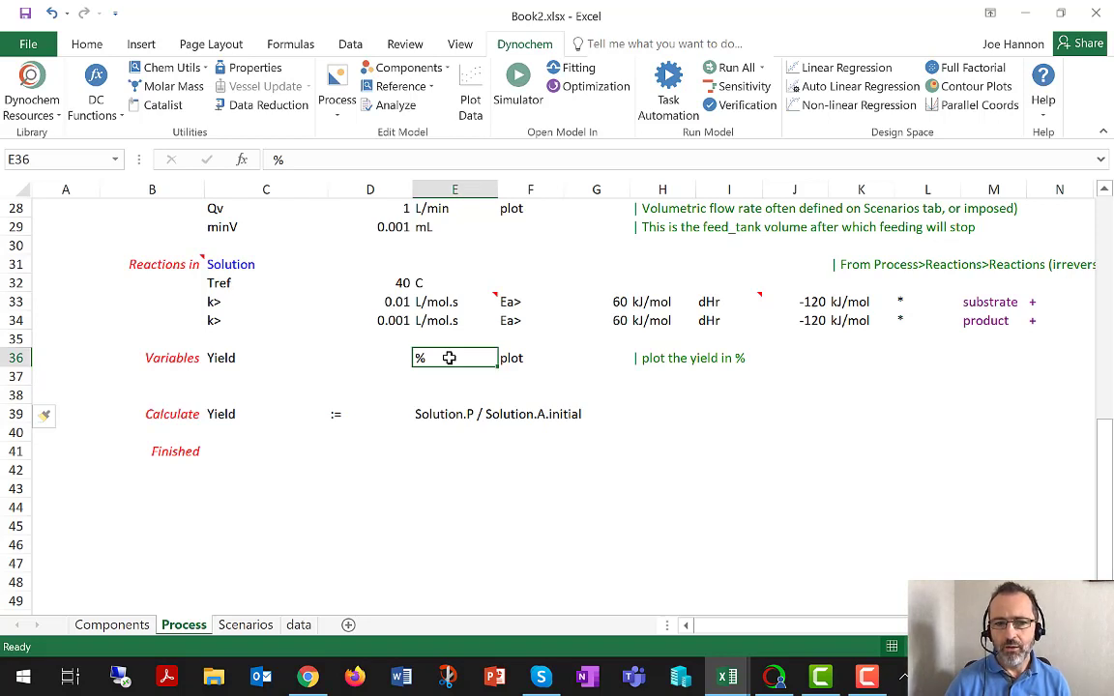
pyautogui.moveTo(441, 373)
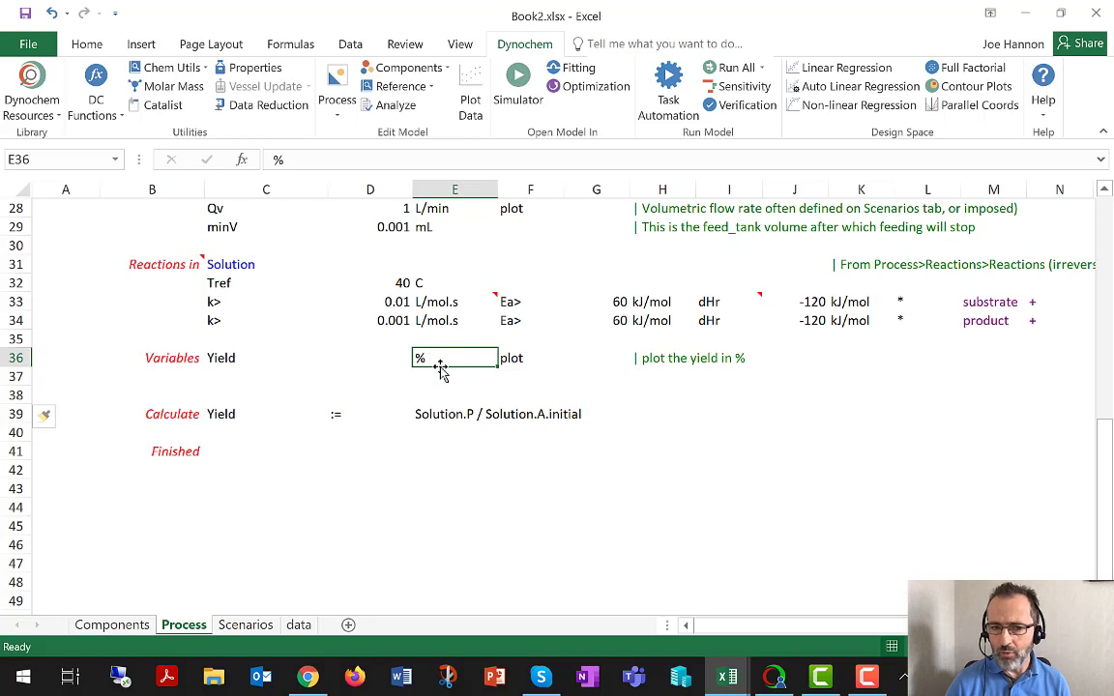
pyautogui.moveTo(454, 357)
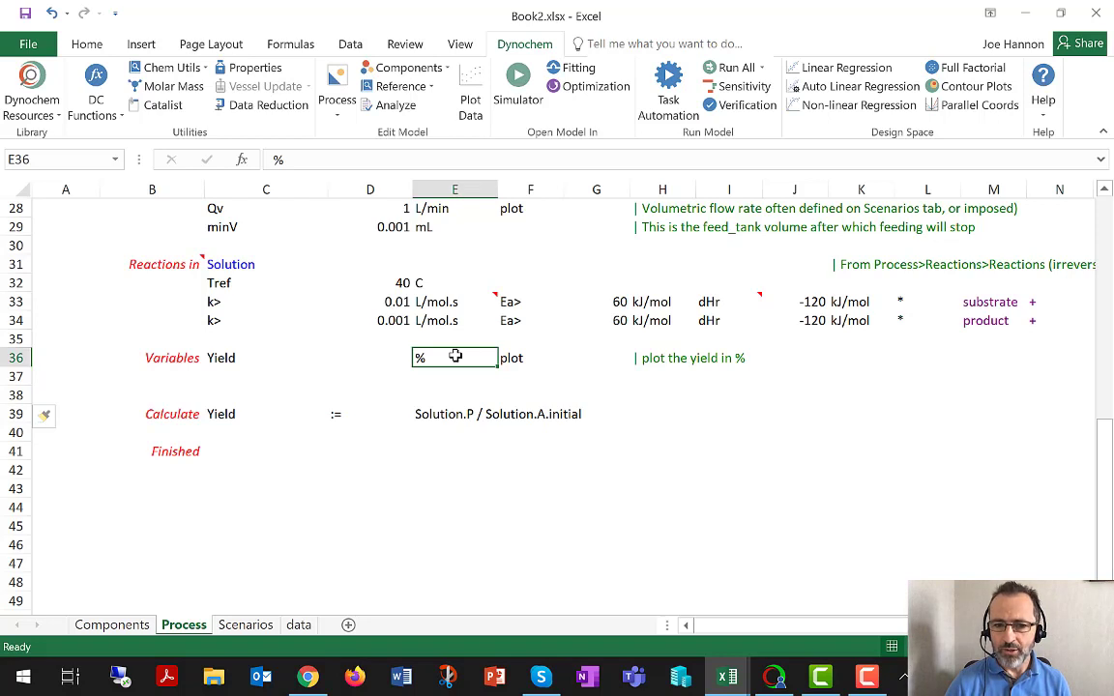
pyautogui.click(530, 357)
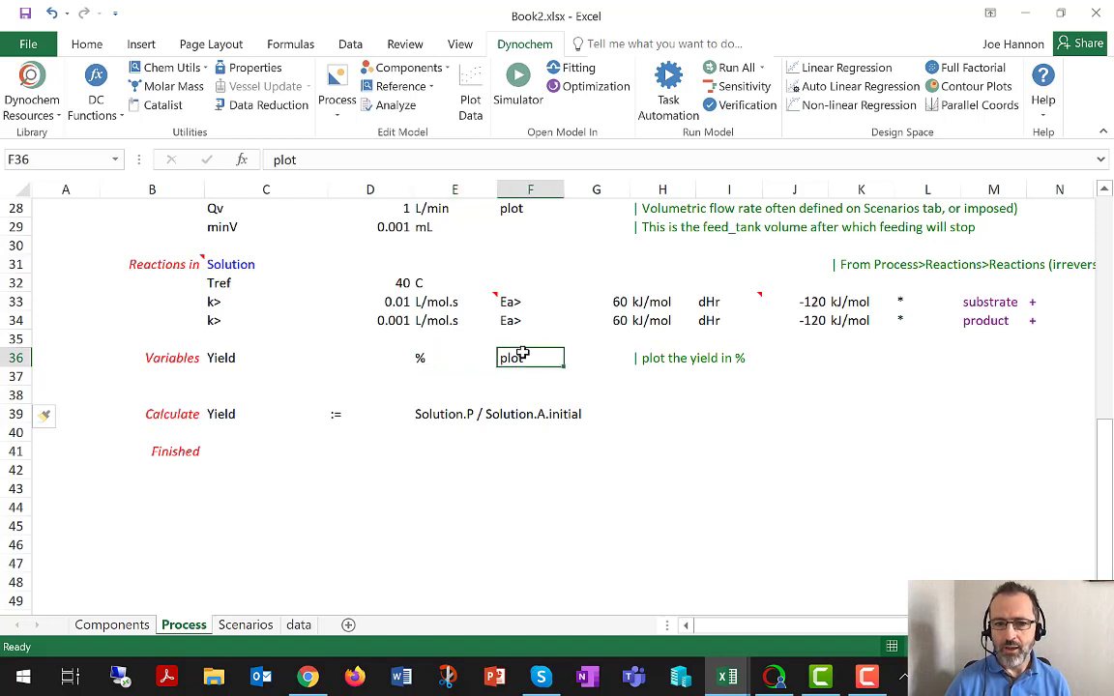
pyautogui.moveTo(445, 342)
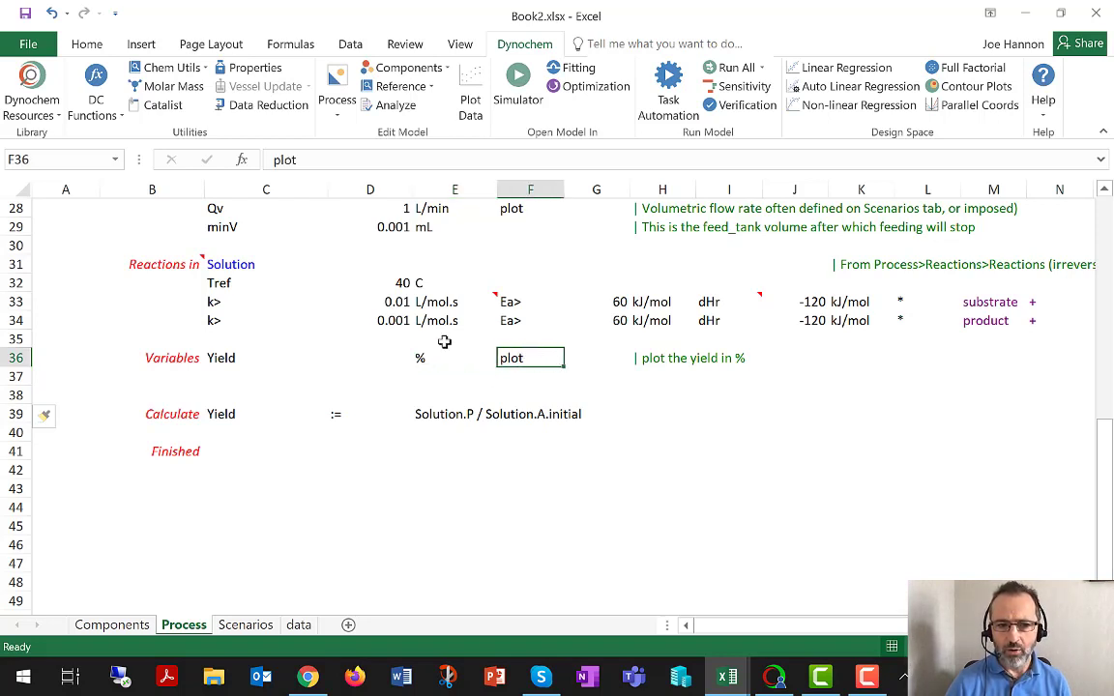
pyautogui.moveTo(236, 378)
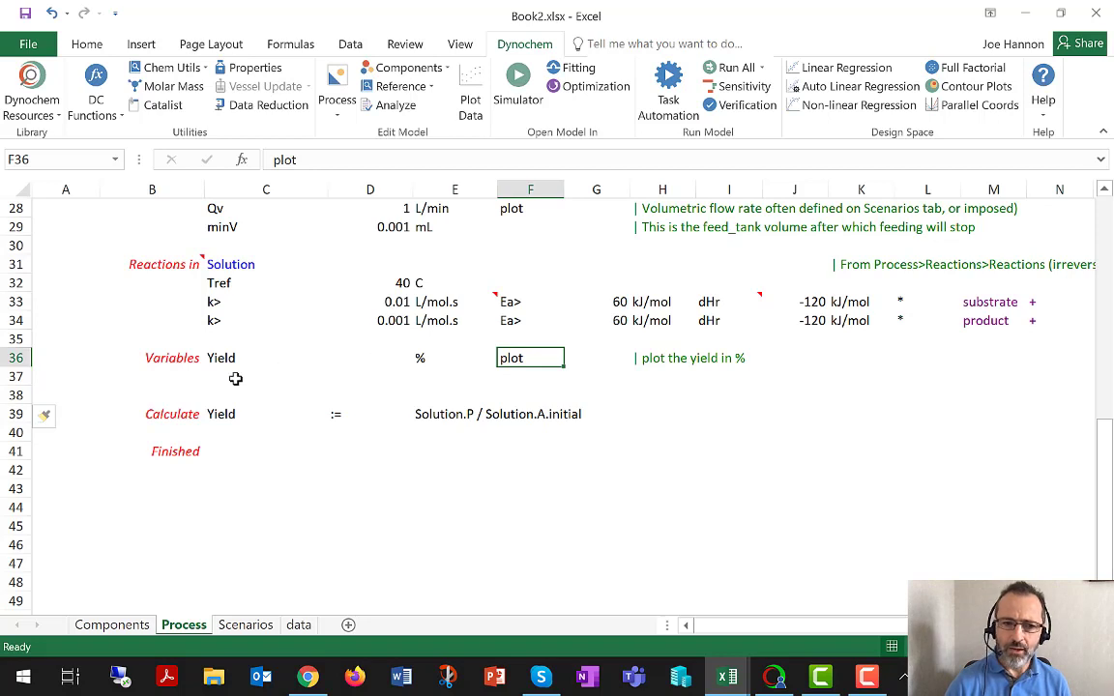
pyautogui.click(172, 414)
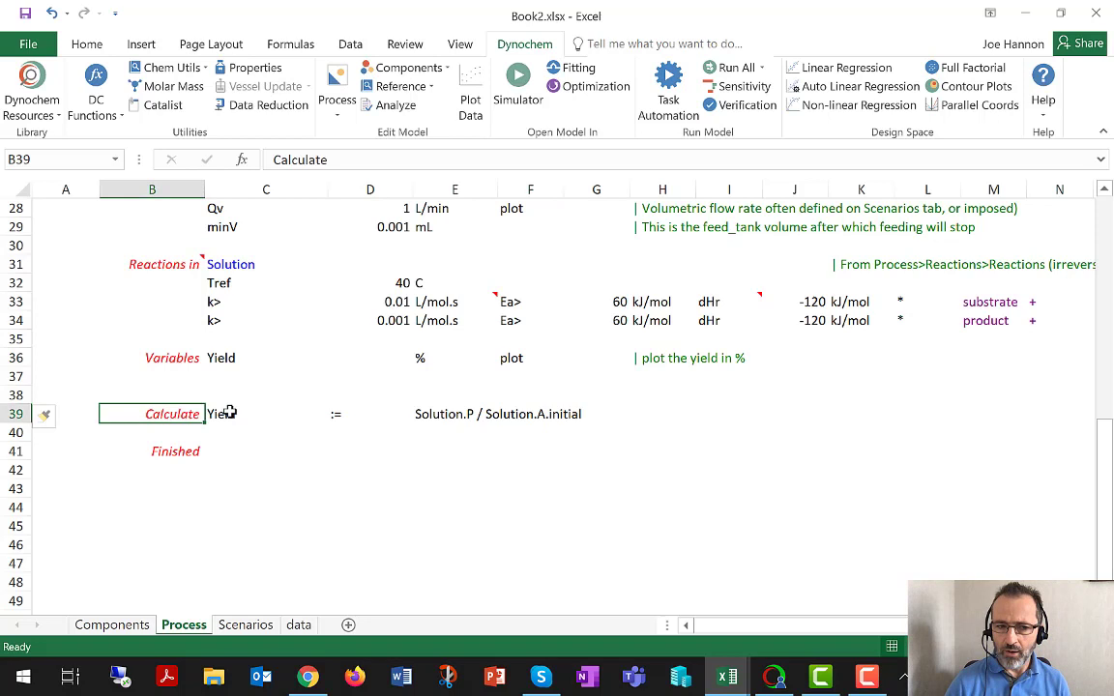
# Inspect the Calculate row: Yield name, := operator, and Solution.P / Solution.A.initial expression
pyautogui.click(266, 413)
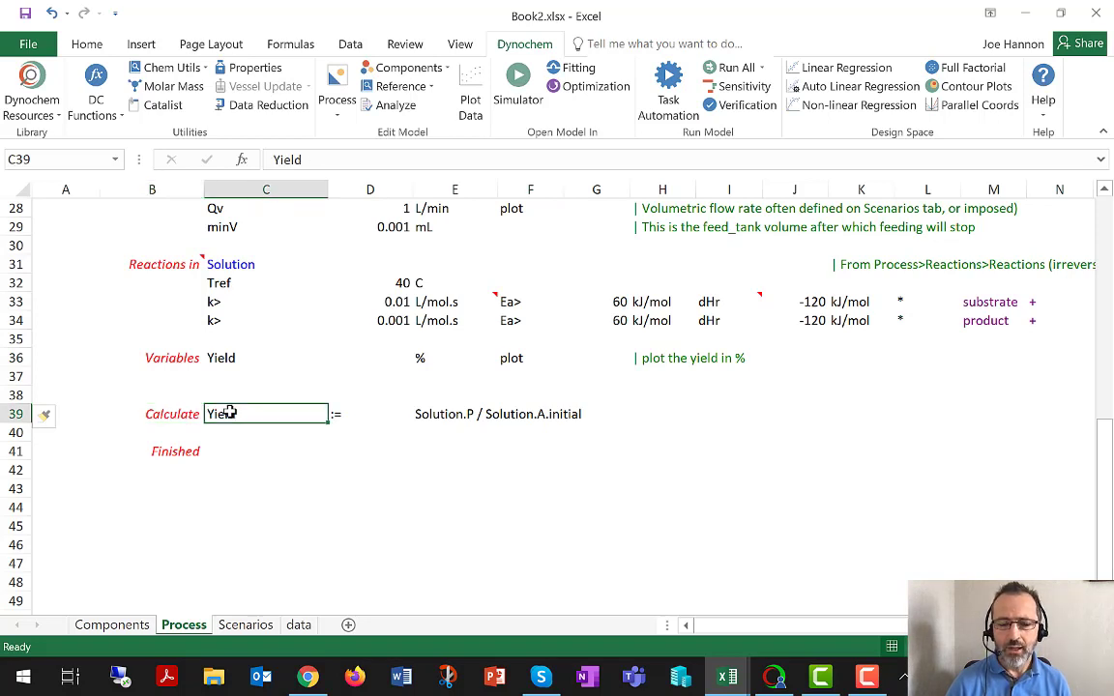
pyautogui.moveTo(440, 421)
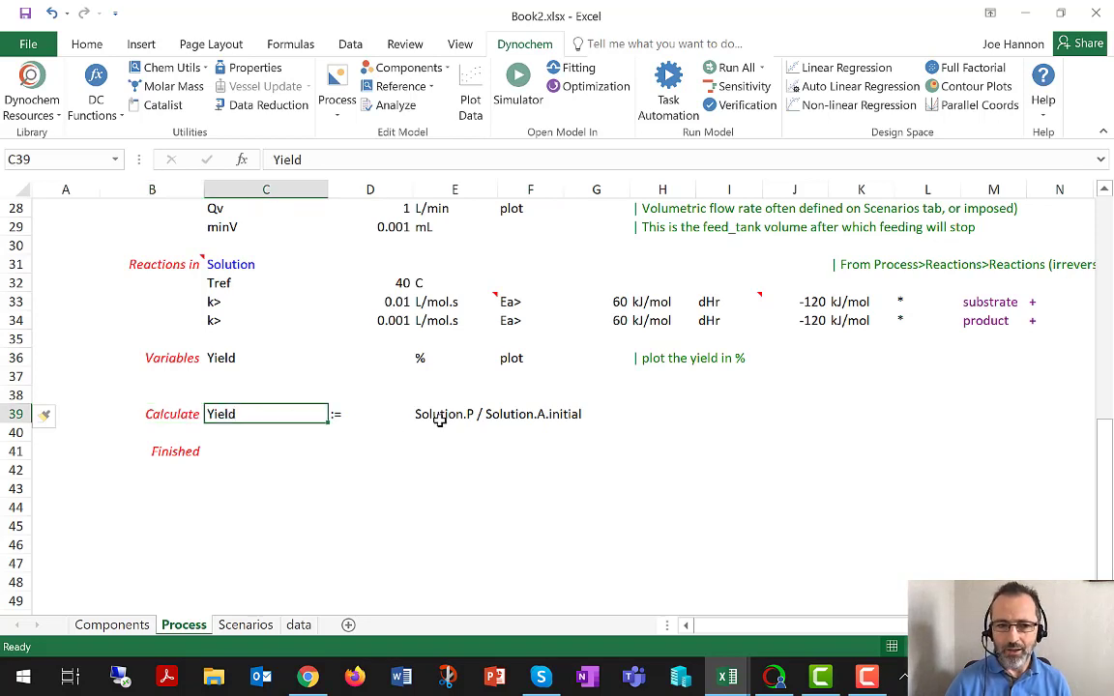
pyautogui.click(369, 414)
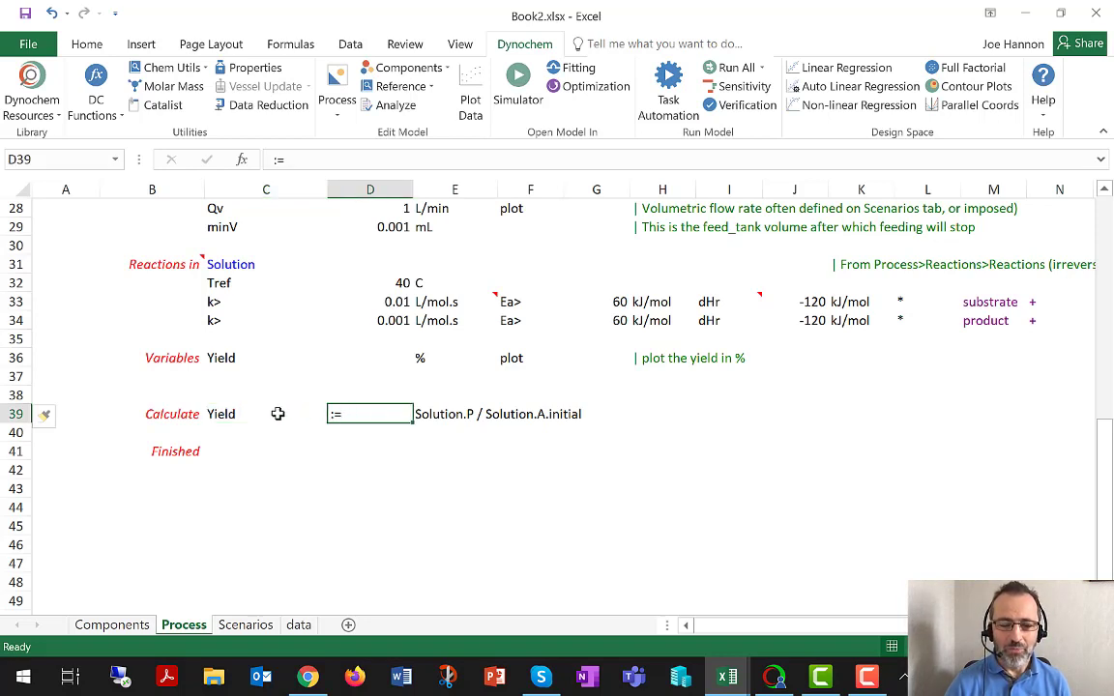
pyautogui.click(266, 414)
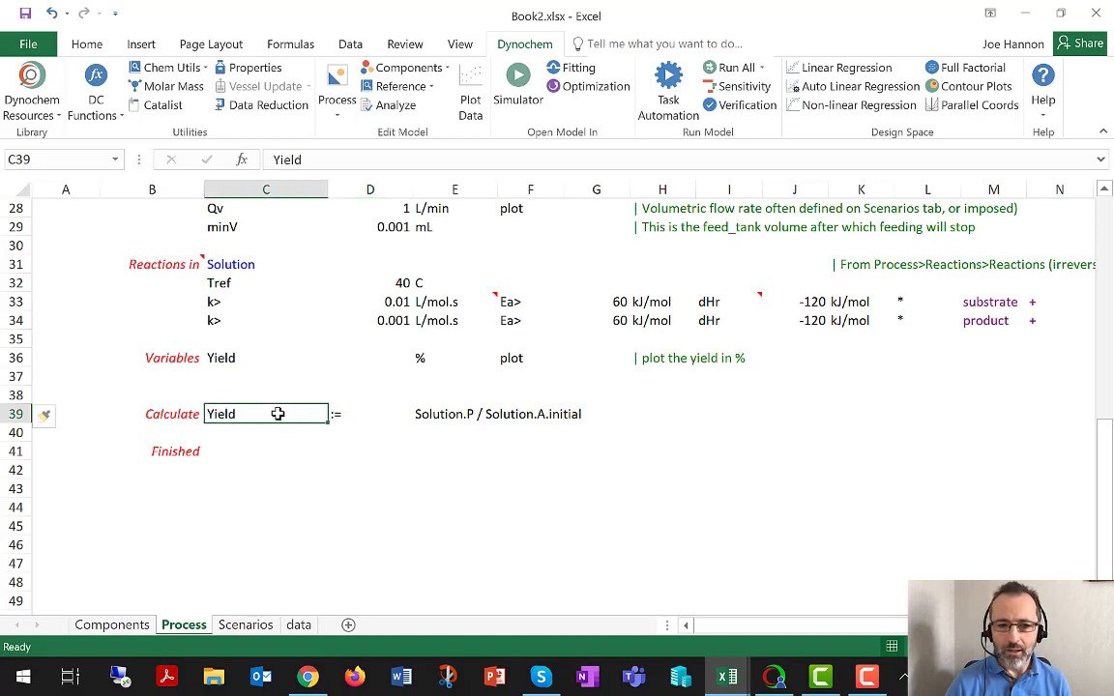
pyautogui.click(266, 358)
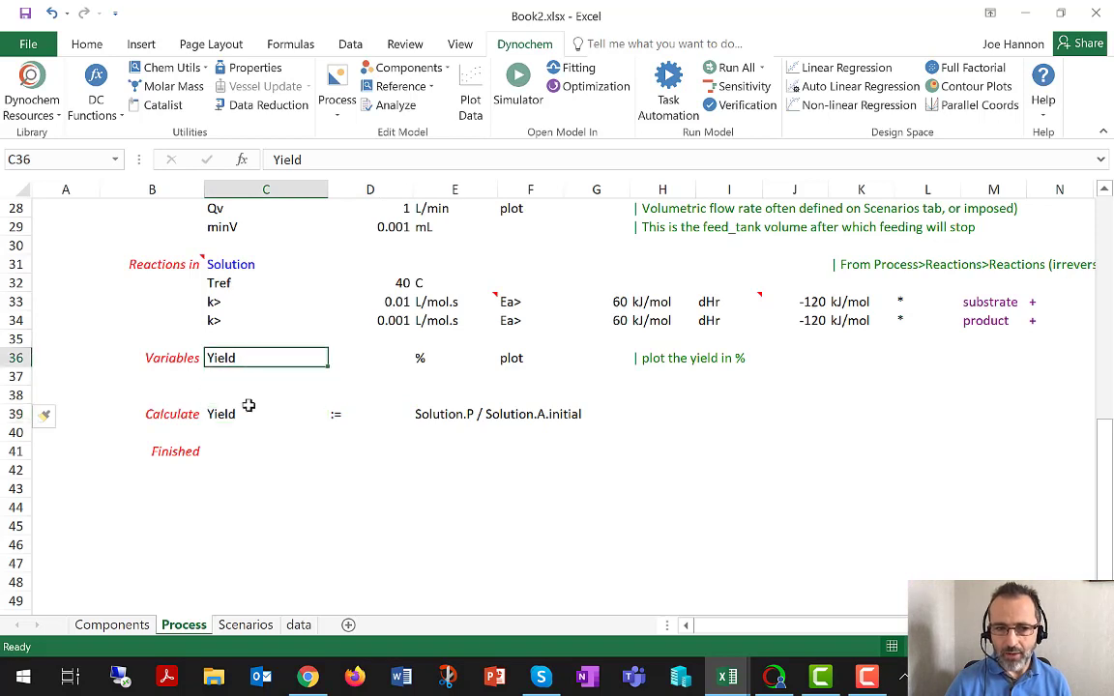
pyautogui.click(266, 413)
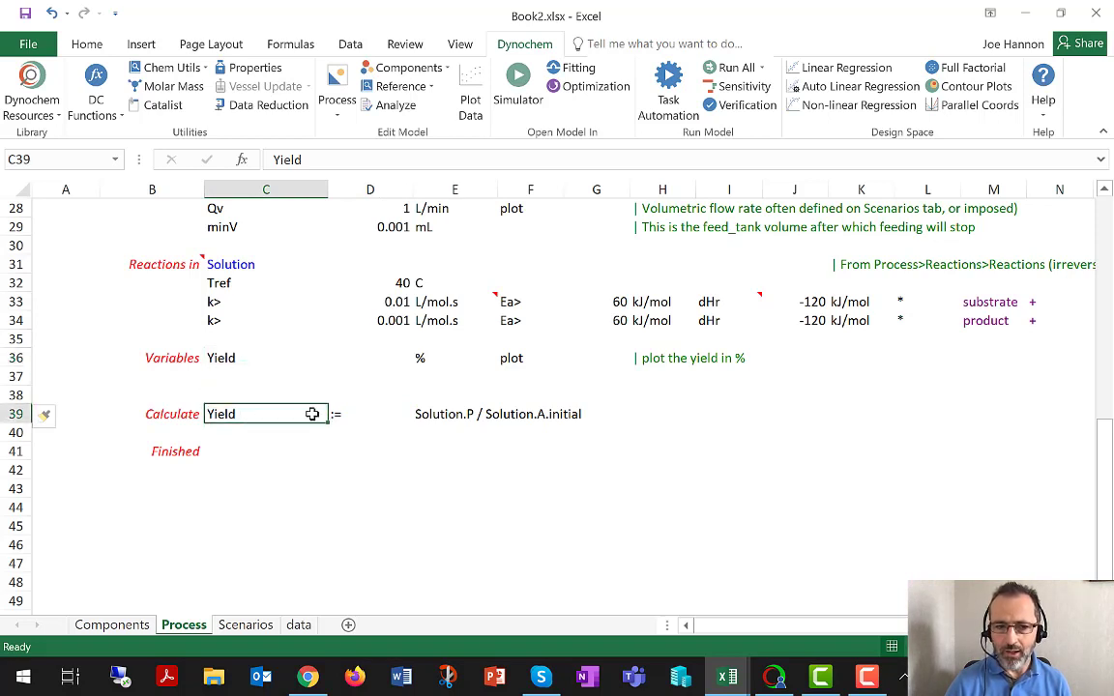
pyautogui.click(369, 414)
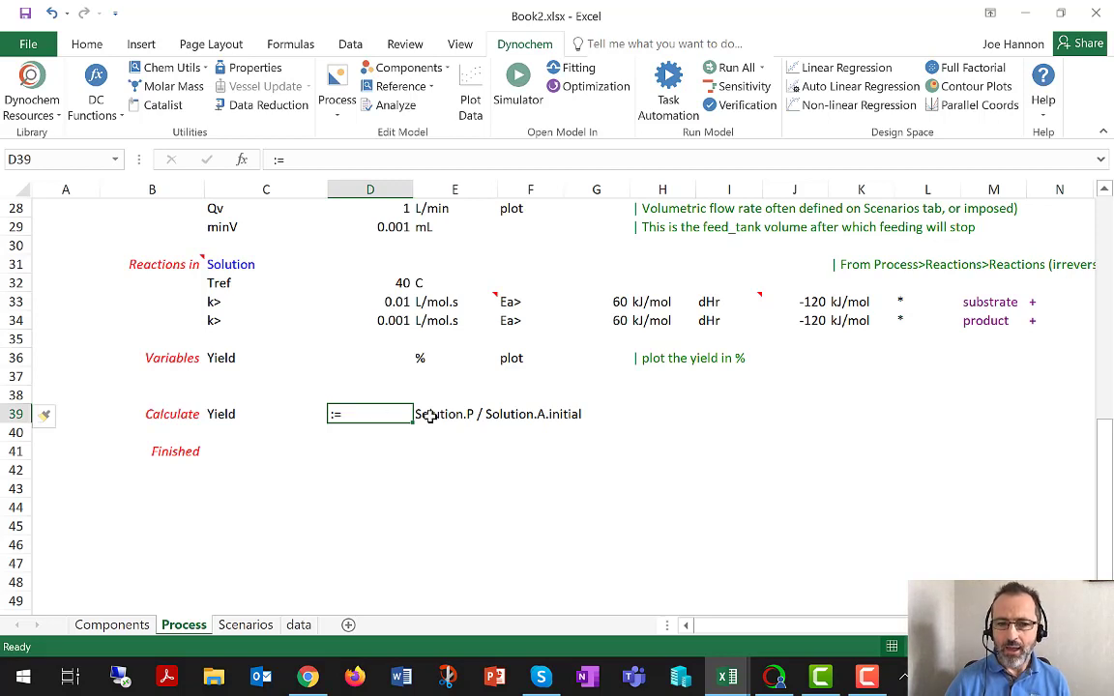
pyautogui.click(266, 414)
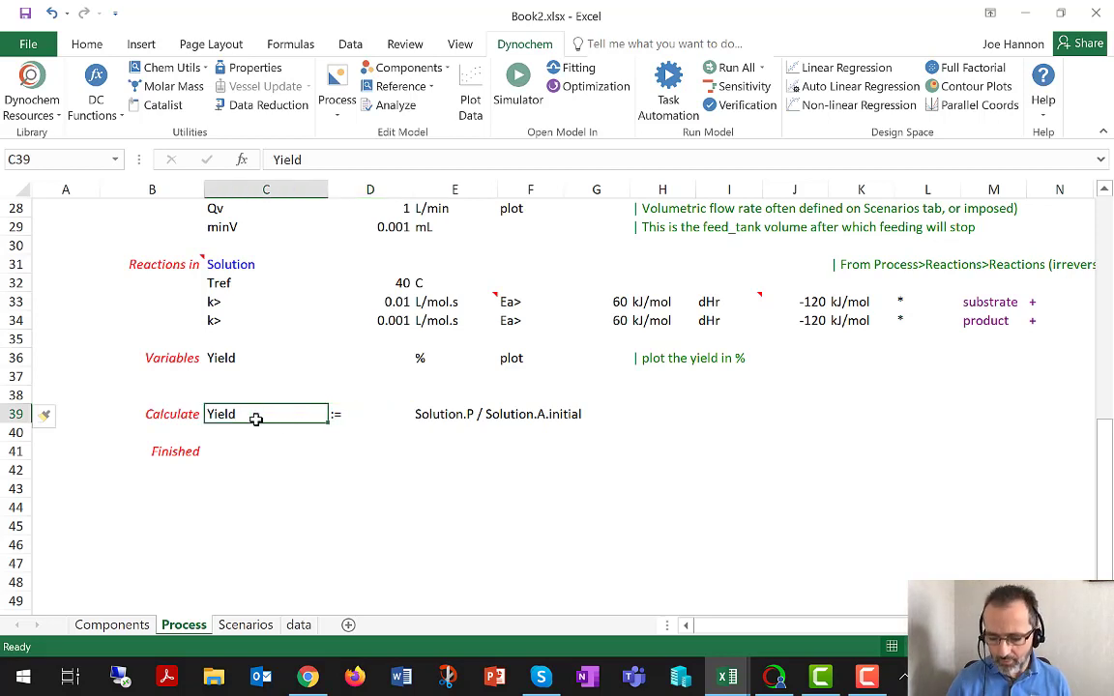
pyautogui.click(370, 414)
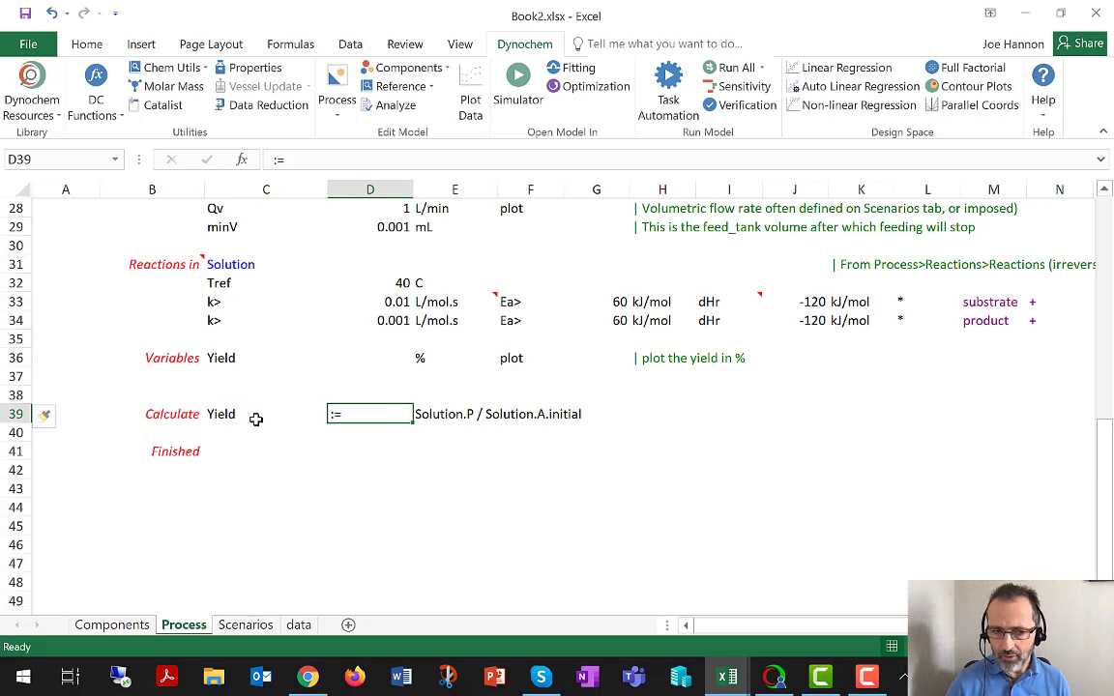
pyautogui.click(454, 414)
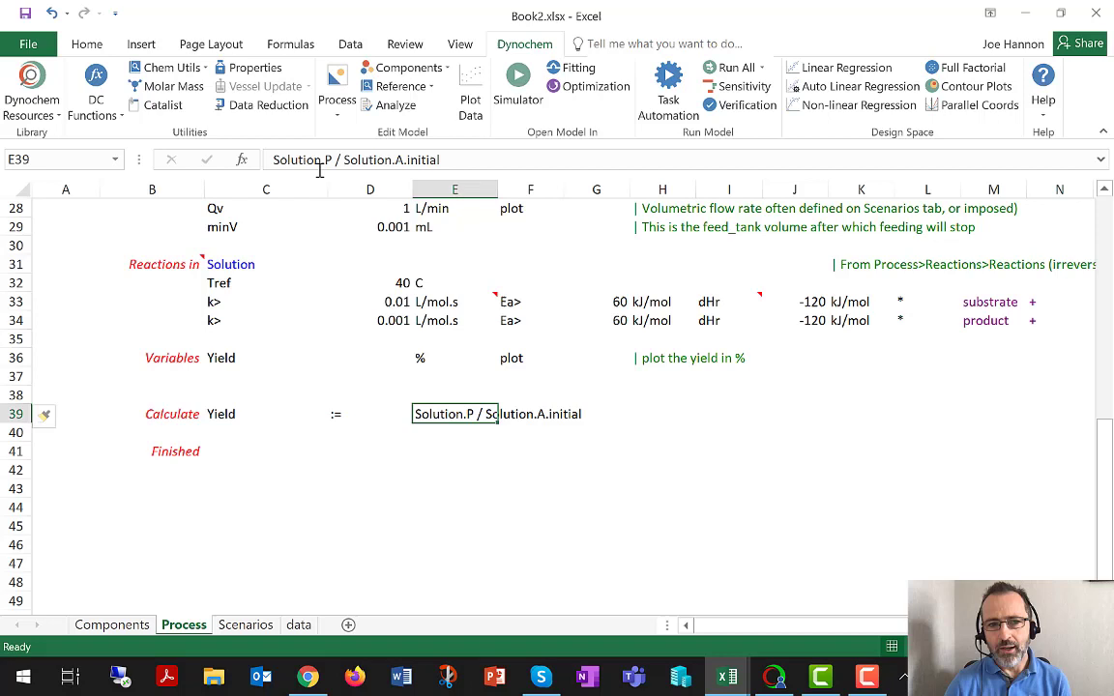
pyautogui.moveTo(469, 474)
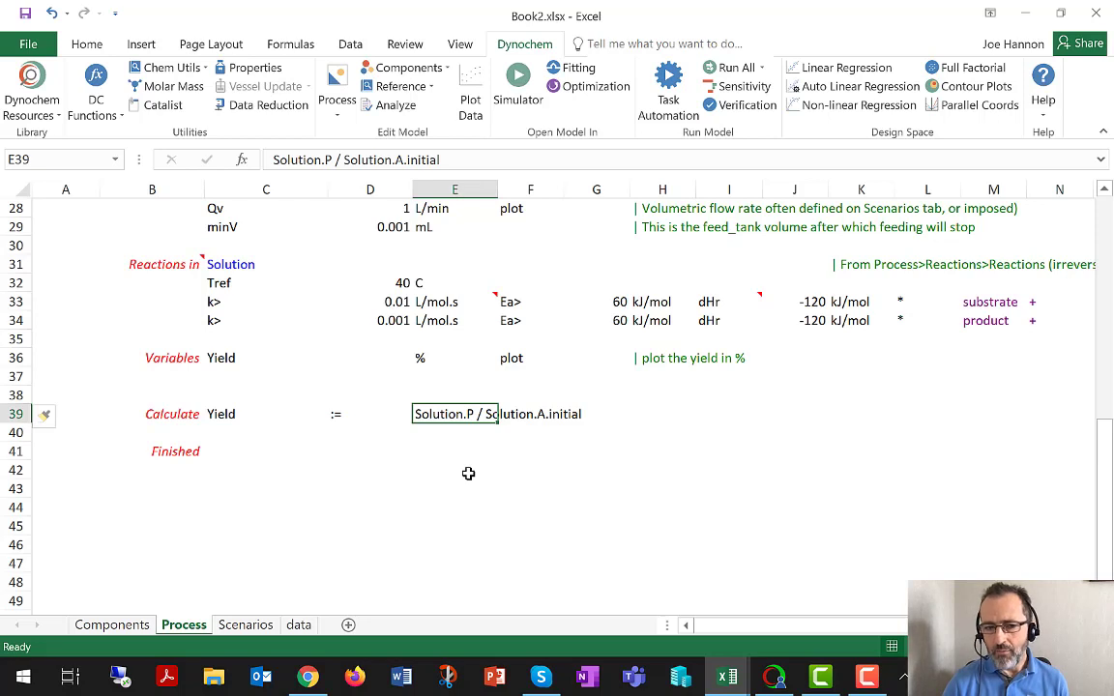
pyautogui.moveTo(444, 465)
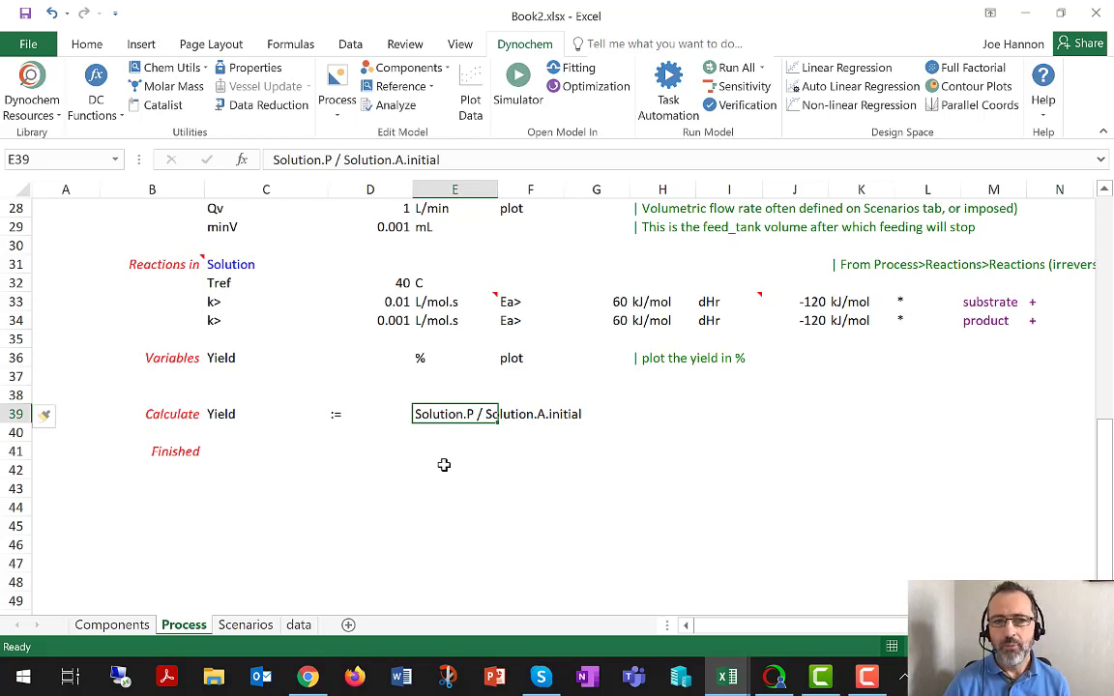
pyautogui.moveTo(293, 239)
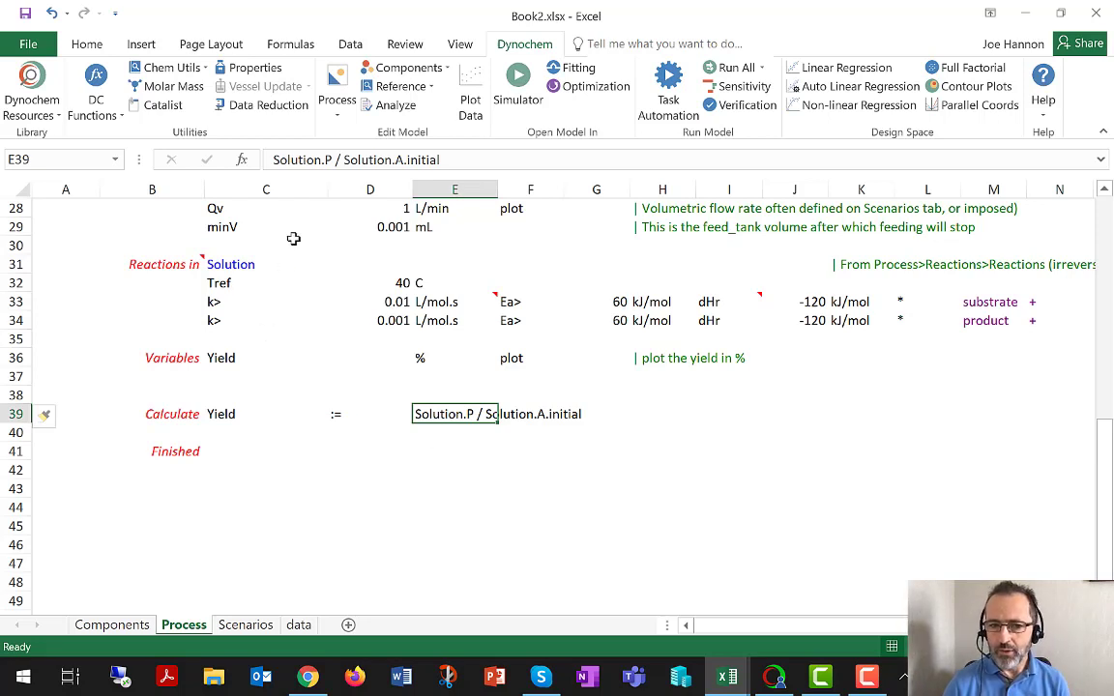
pyautogui.moveTo(336, 159)
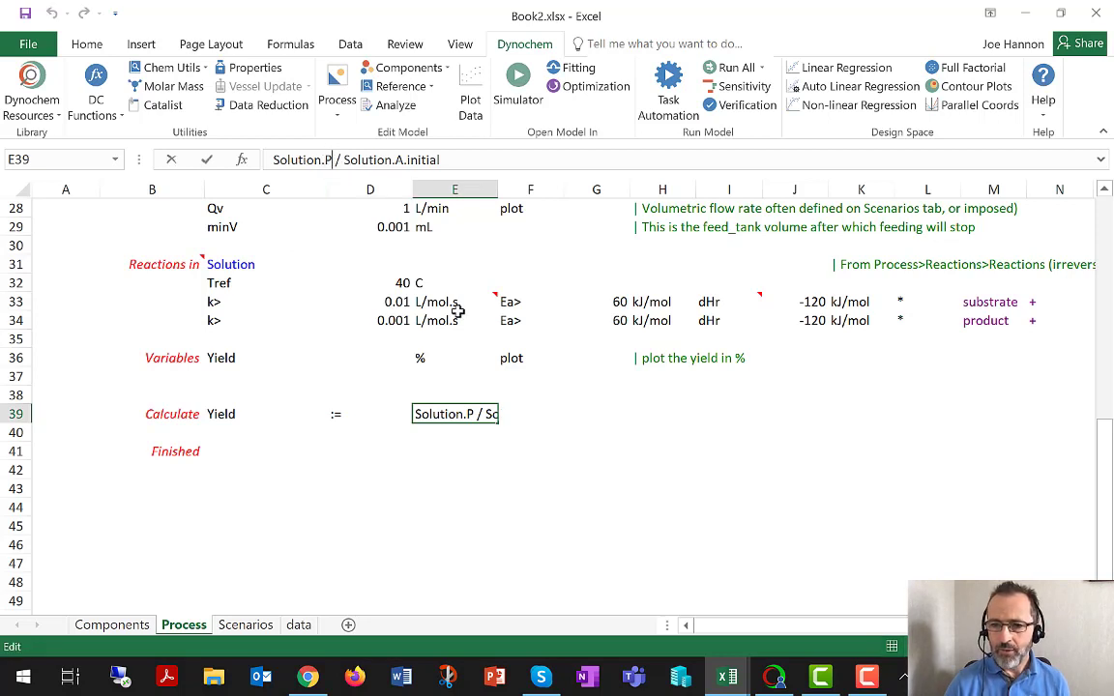
# Change cell E39 to Solution.Product / Solution.substrate.initial and commit it
pyautogui.write('rod')
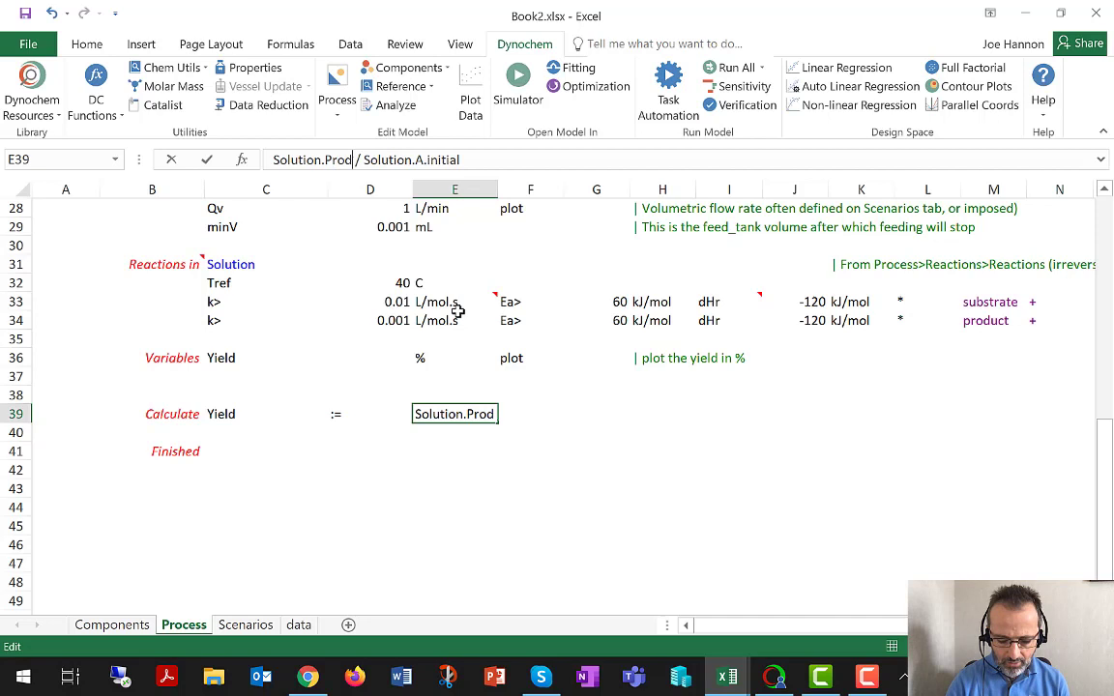
pyautogui.write('uct')
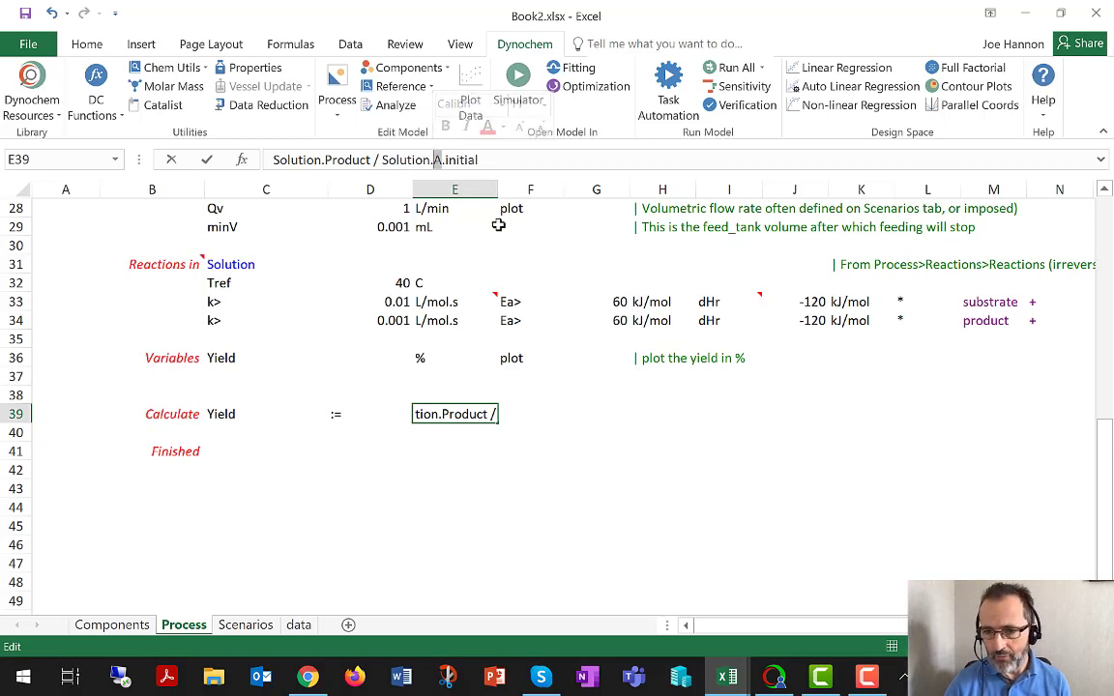
pyautogui.write('s')
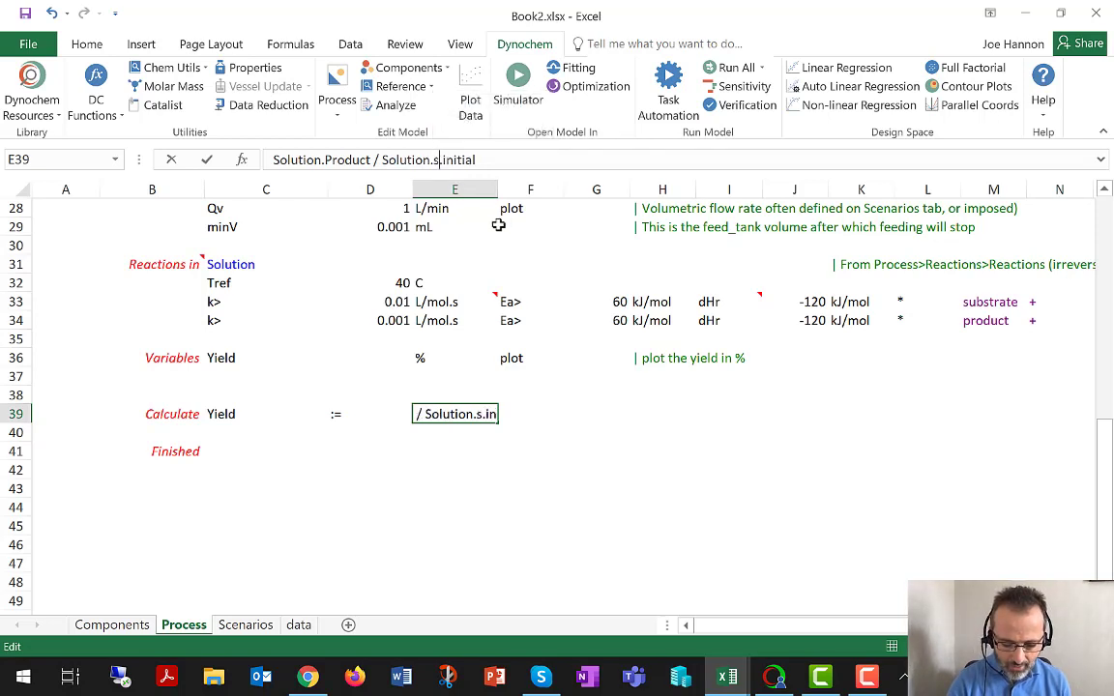
pyautogui.write('substrate')
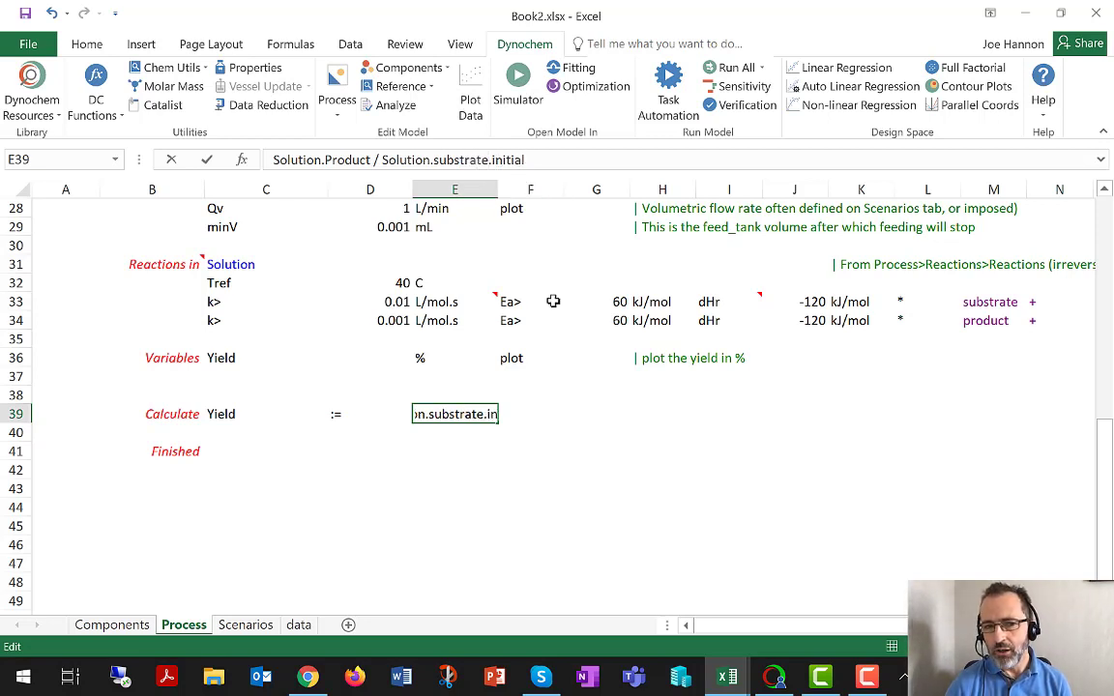
pyautogui.moveTo(565, 508)
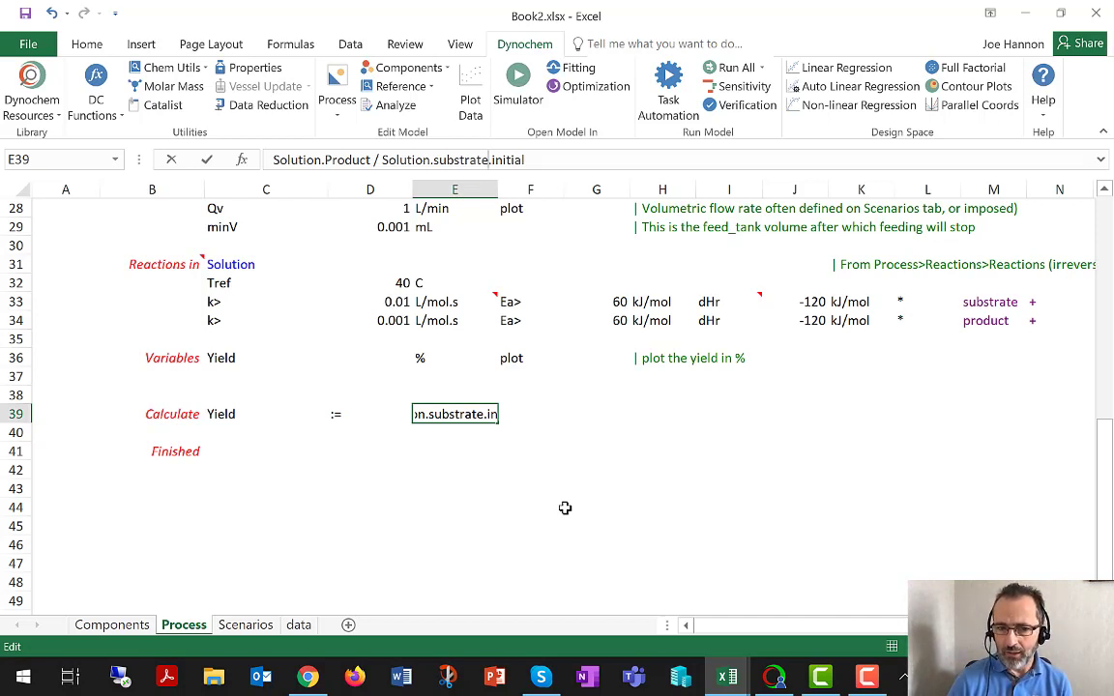
pyautogui.press('Return')
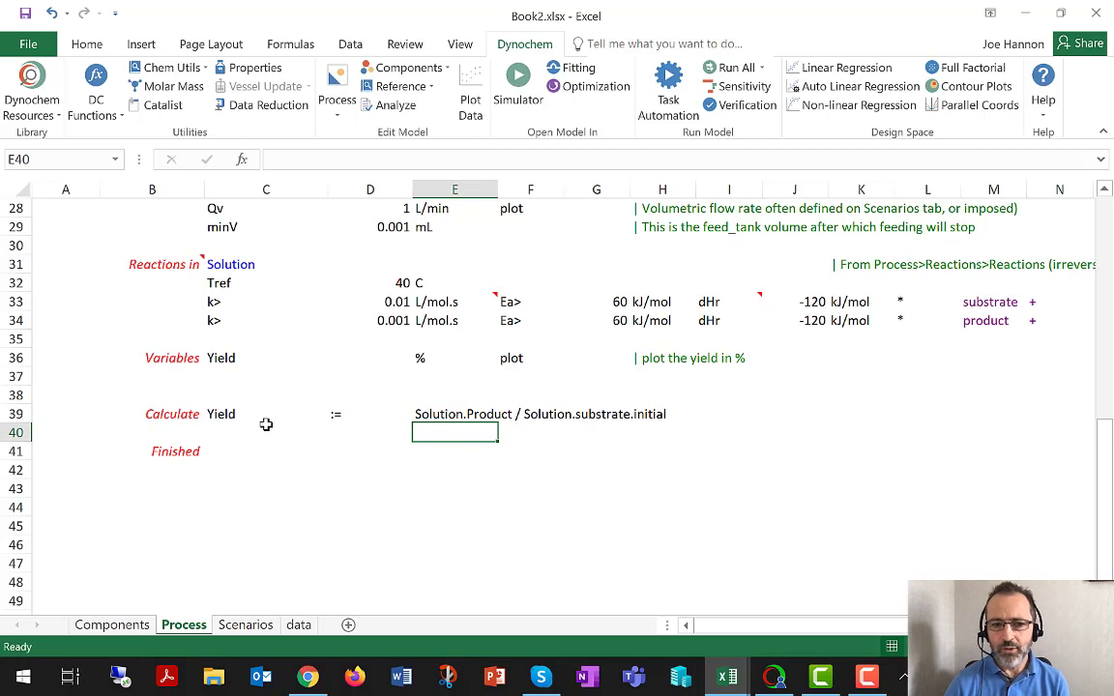
# Check the finished Yield formula, then open the model in the Simulator and accept parsing
pyautogui.click(455, 414)
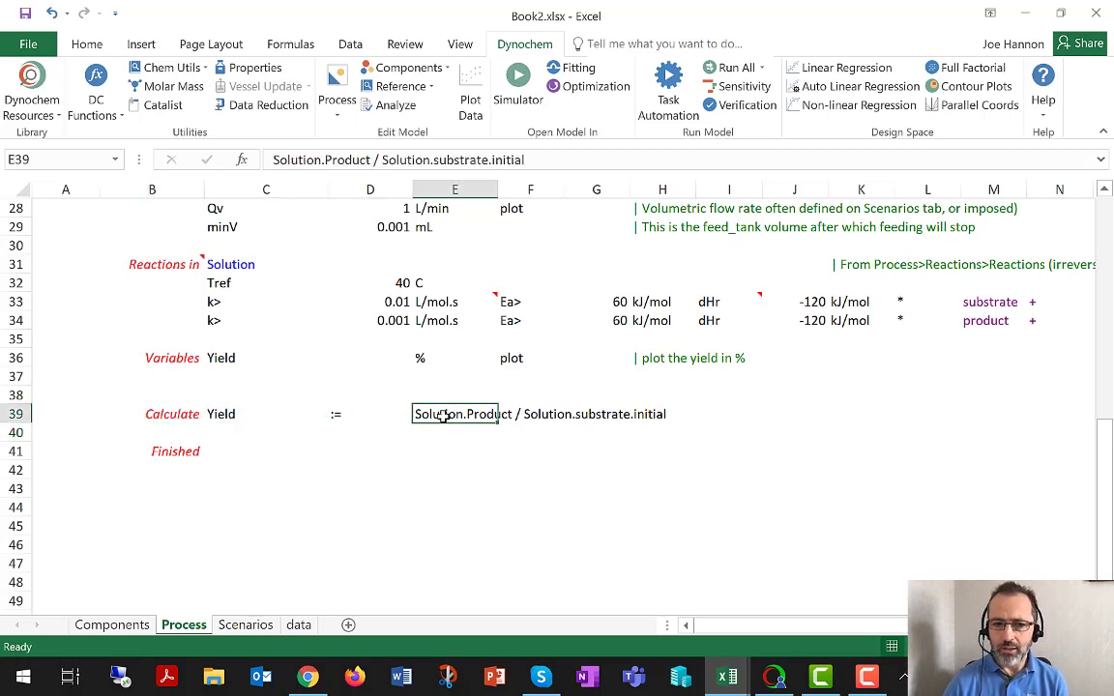
pyautogui.moveTo(209, 403)
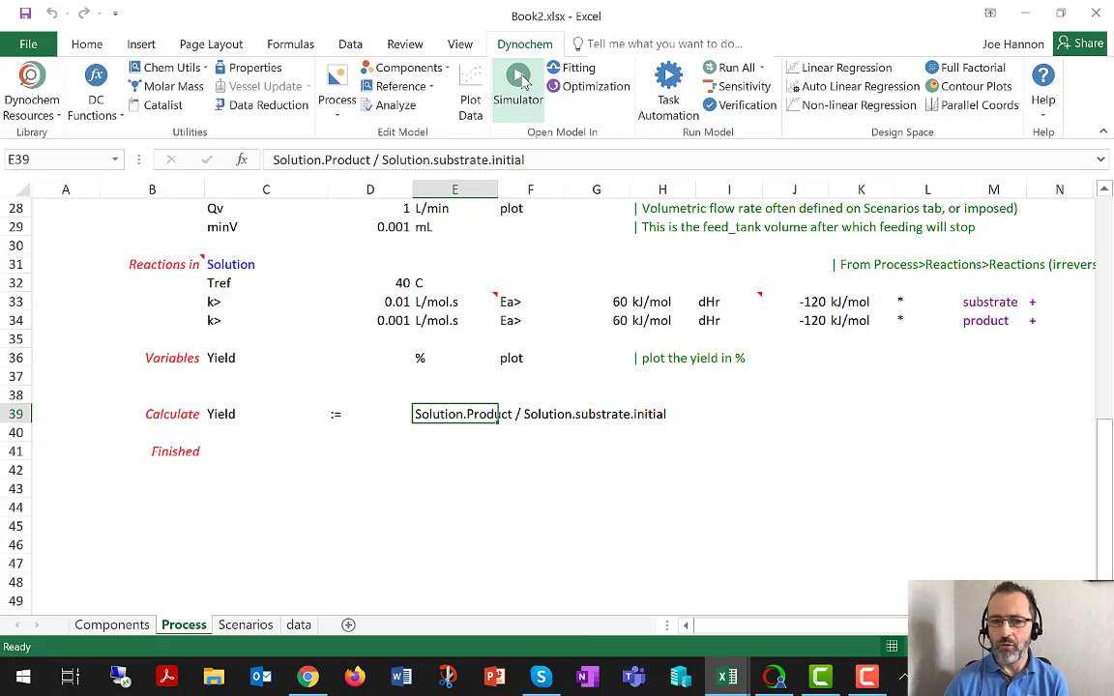
pyautogui.click(517, 87)
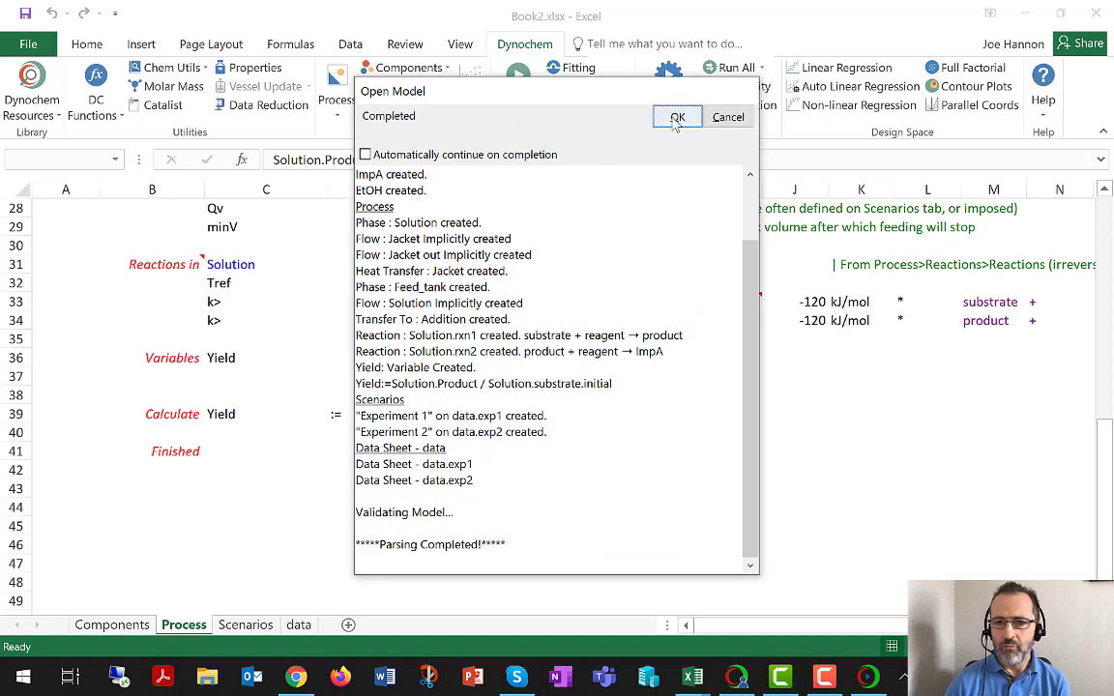
pyautogui.click(677, 116)
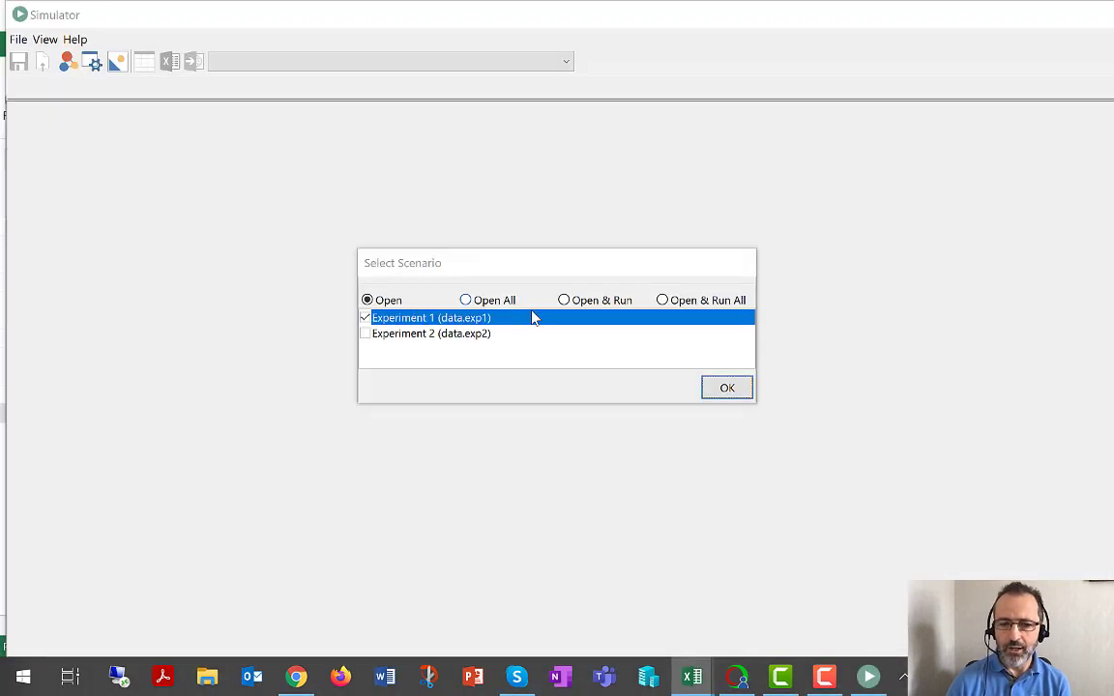
# Open the Experiment 1 scenario and run its simulation to 300 minutes
pyautogui.click(726, 388)
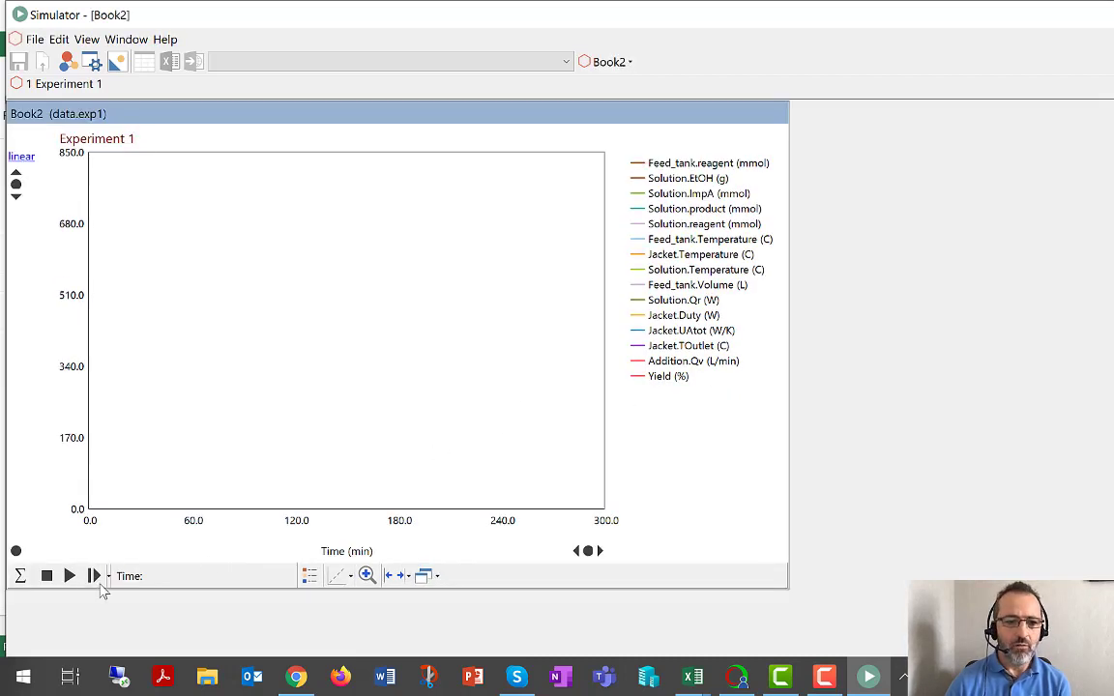
pyautogui.click(70, 576)
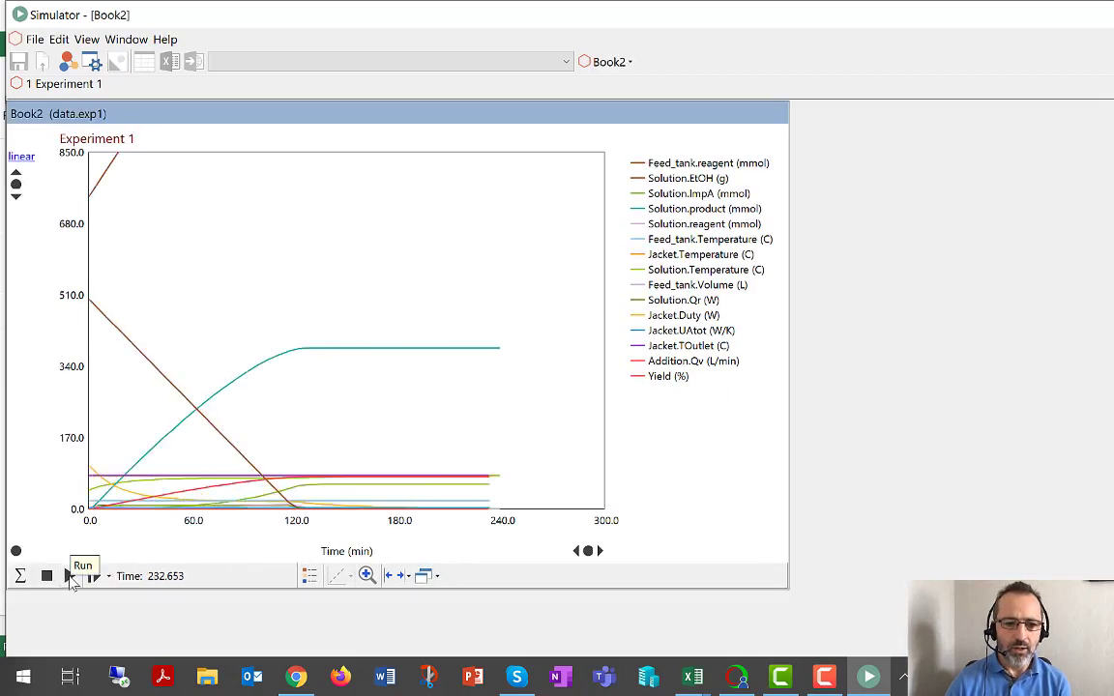
pyautogui.click(68, 575)
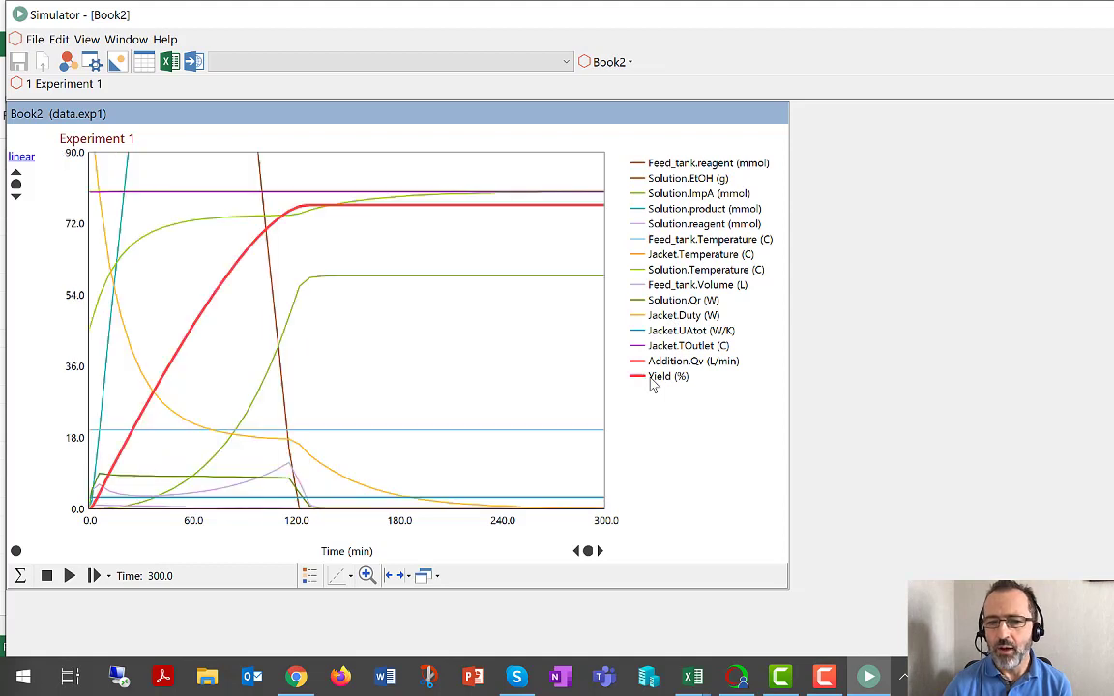
pyautogui.moveTo(70, 534)
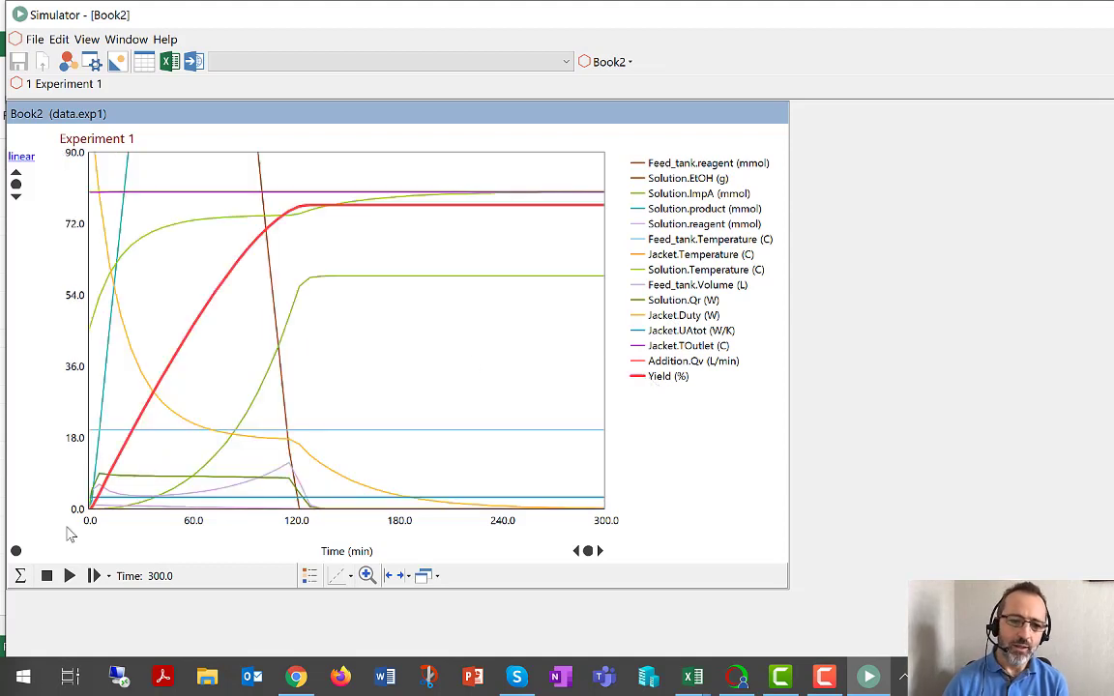
pyautogui.moveTo(132, 490)
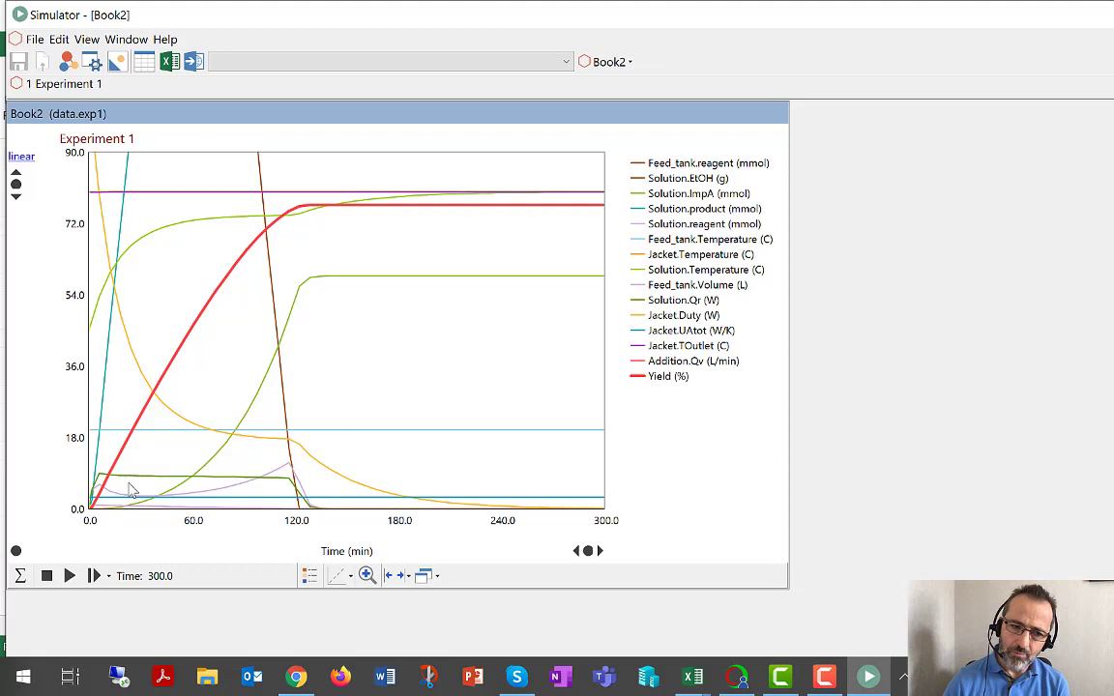
pyautogui.moveTo(245, 300)
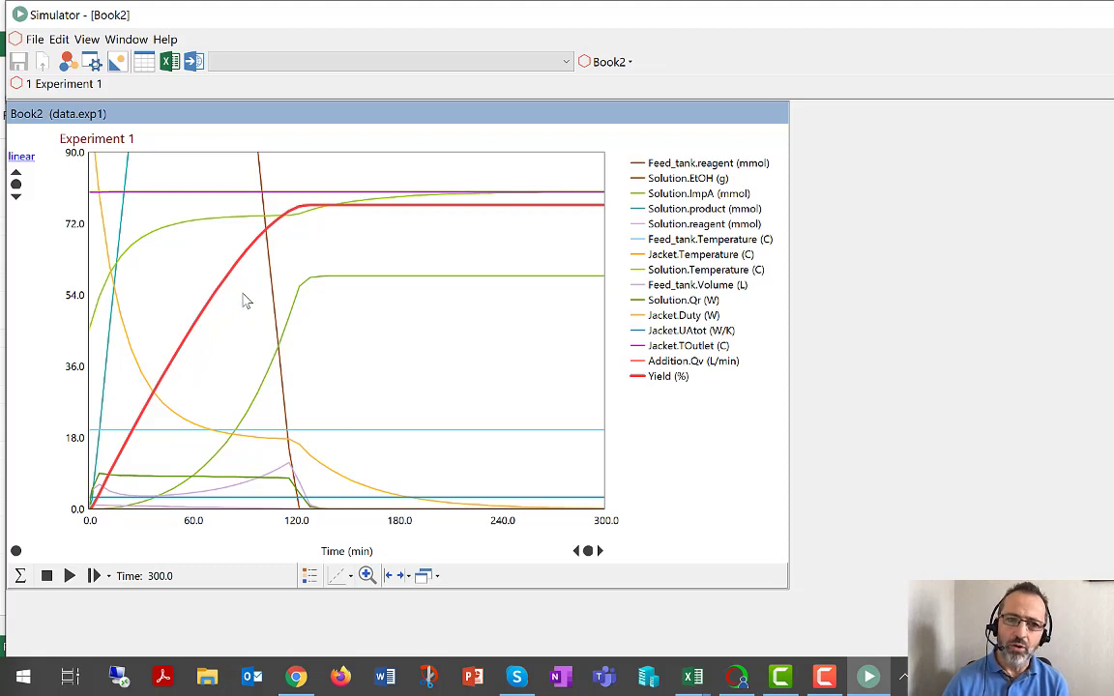
pyautogui.moveTo(393, 212)
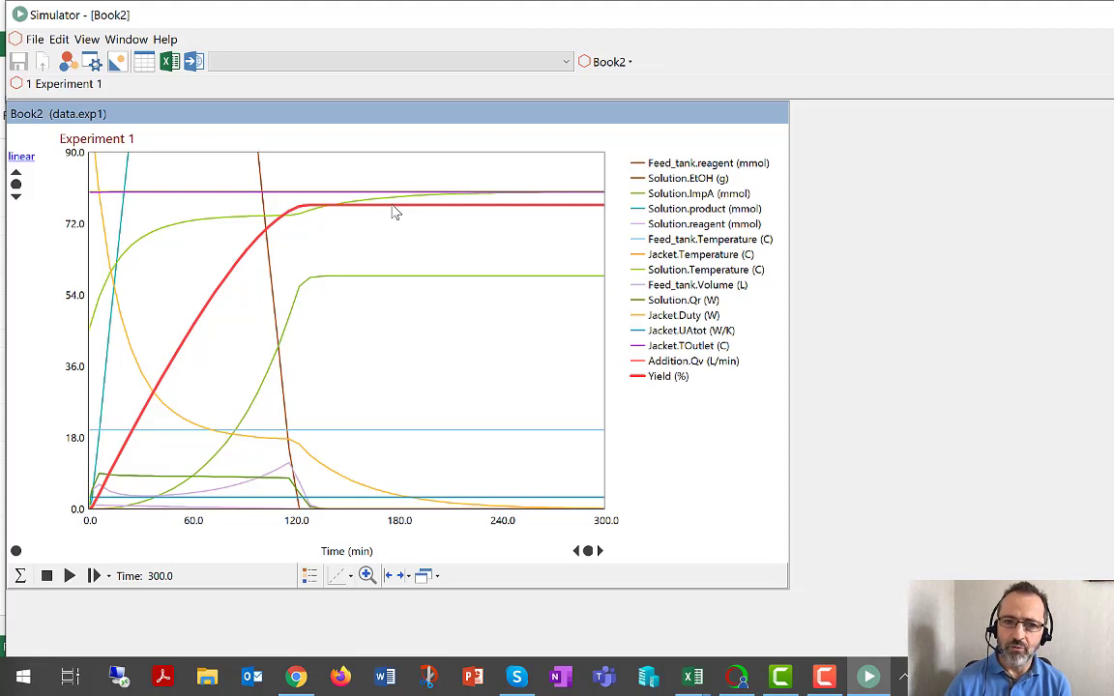
pyautogui.moveTo(395, 211)
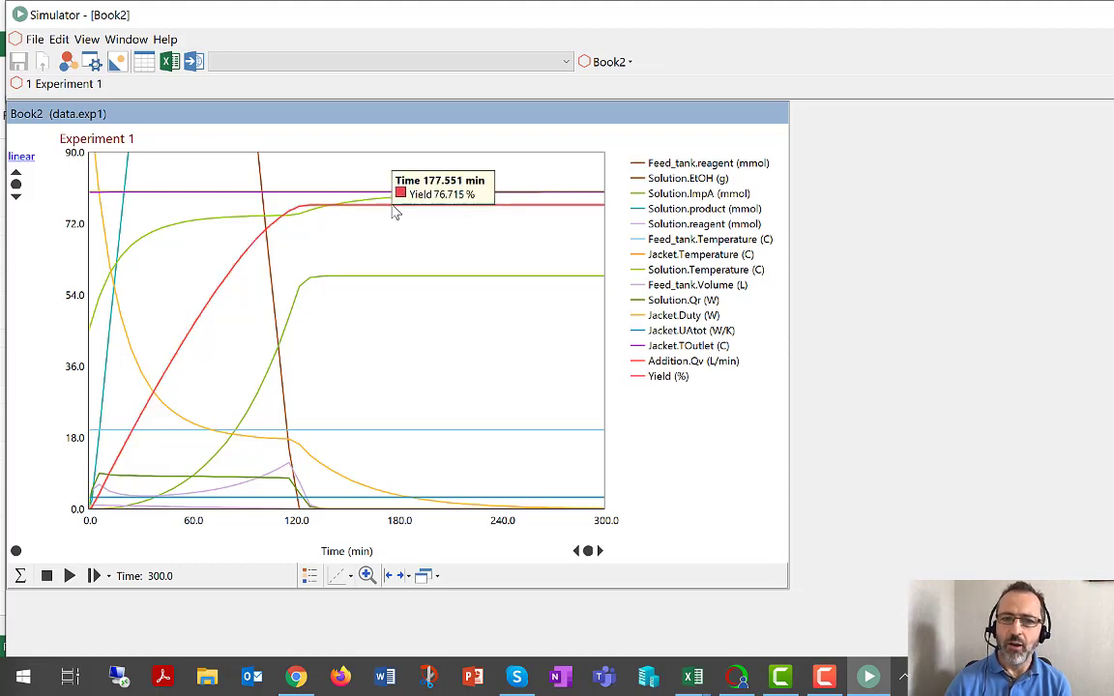